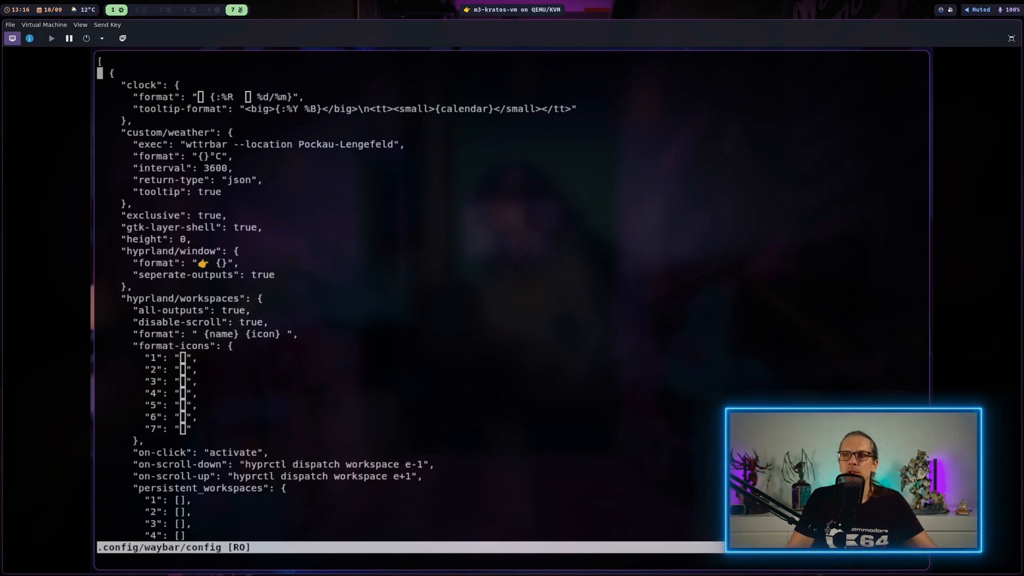
Scroll the neovim results and open the programs.neovim.extraLuaConfig option details
scroll("down", 3)
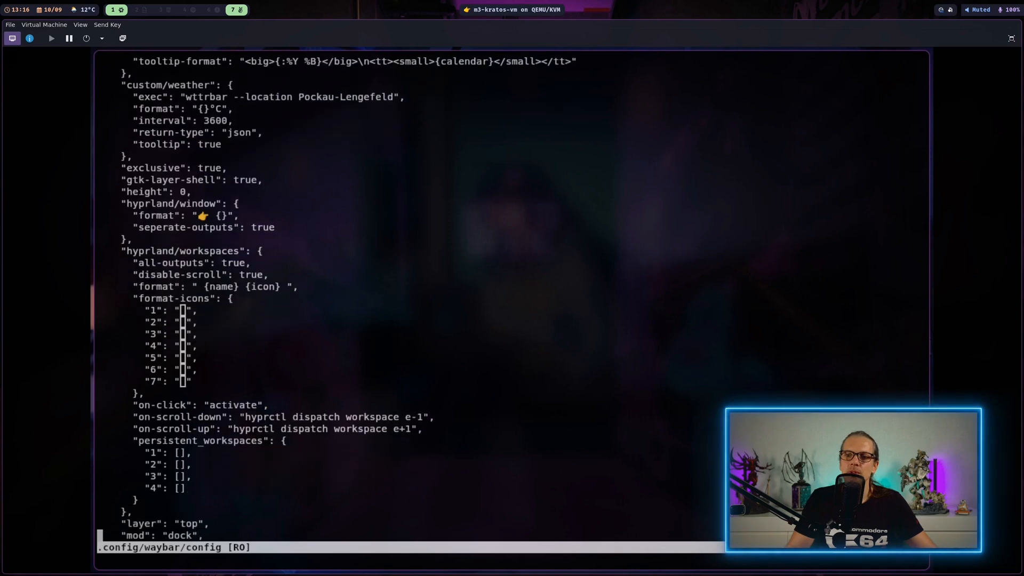
scroll("down", 3)
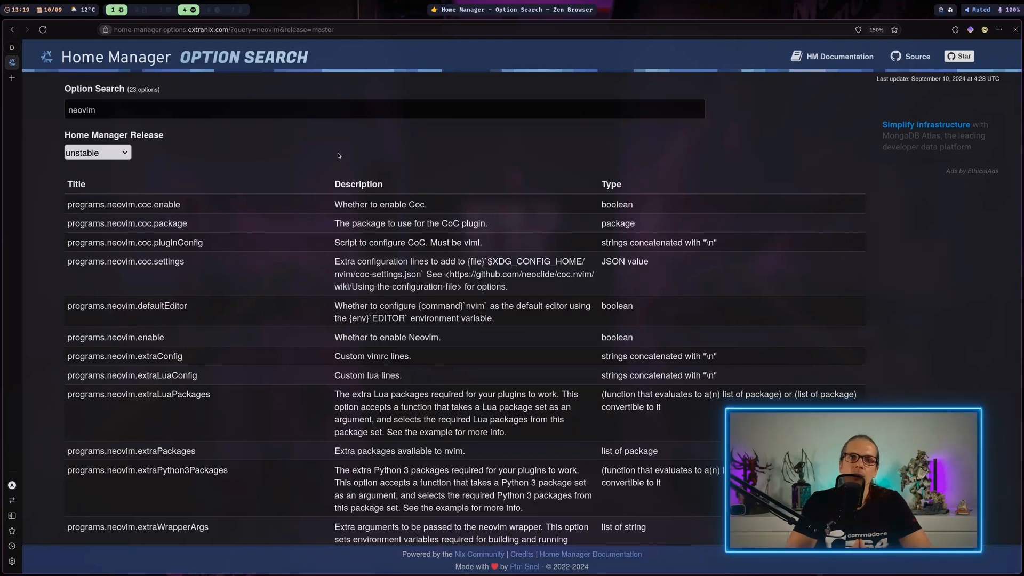
mouse_move(176, 127)
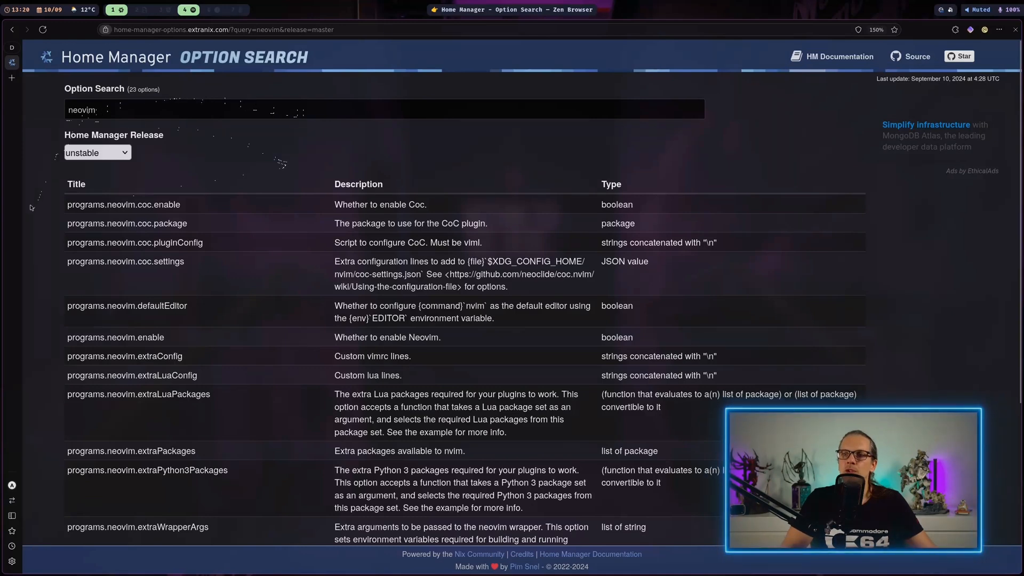
mouse_move(317, 312)
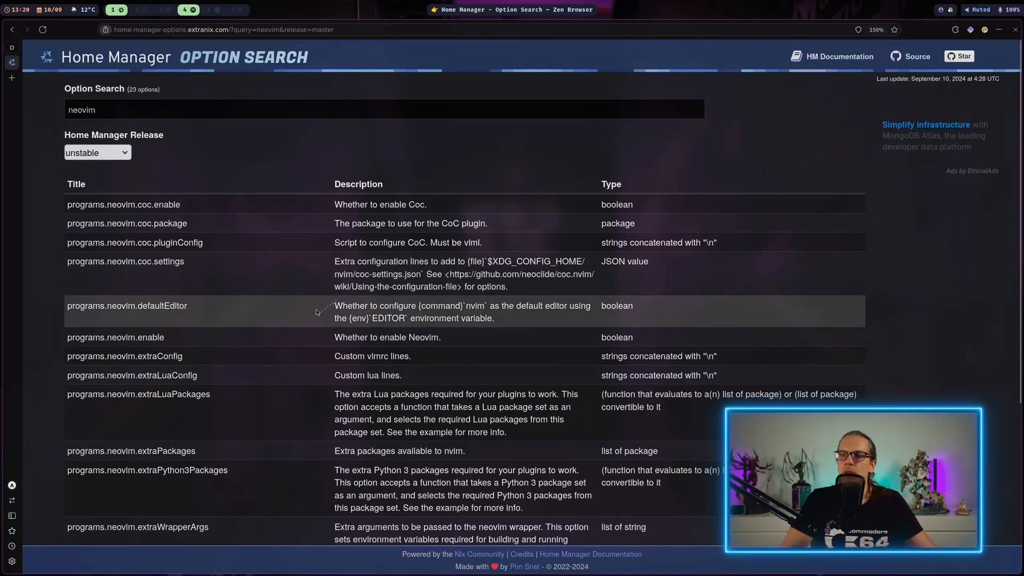
left_click(132, 375)
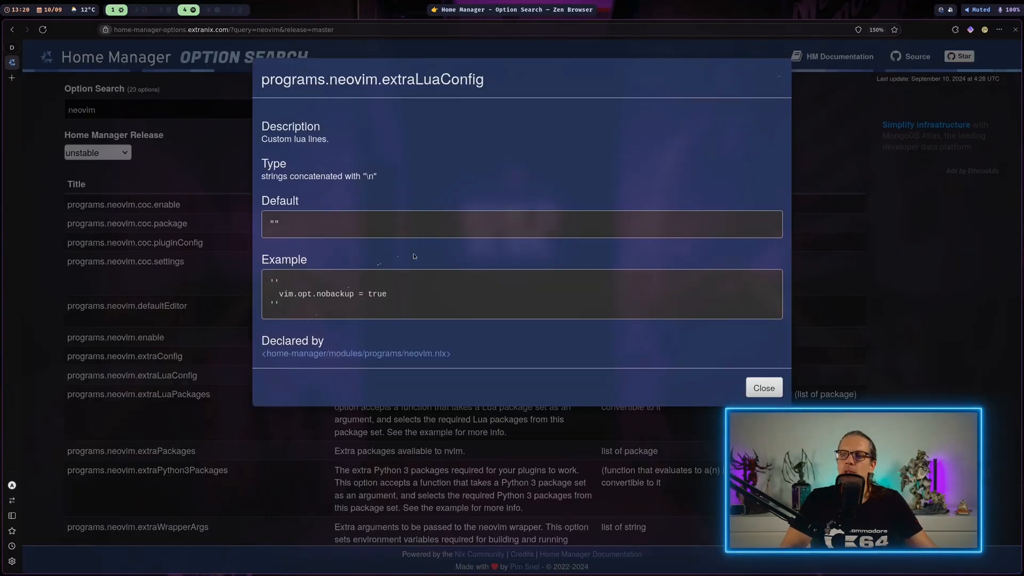
mouse_move(419, 252)
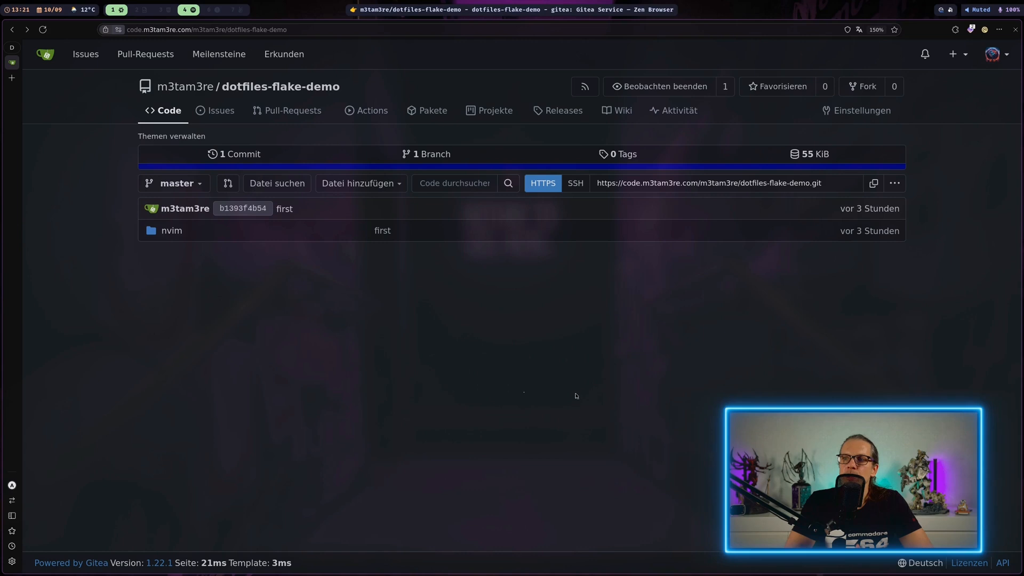
mouse_move(214, 271)
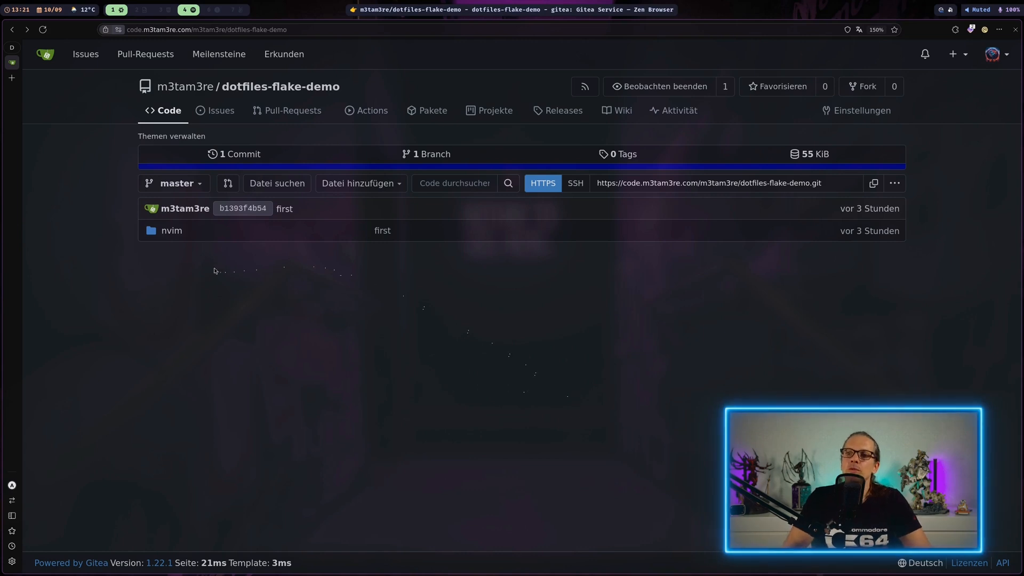
mouse_move(250, 316)
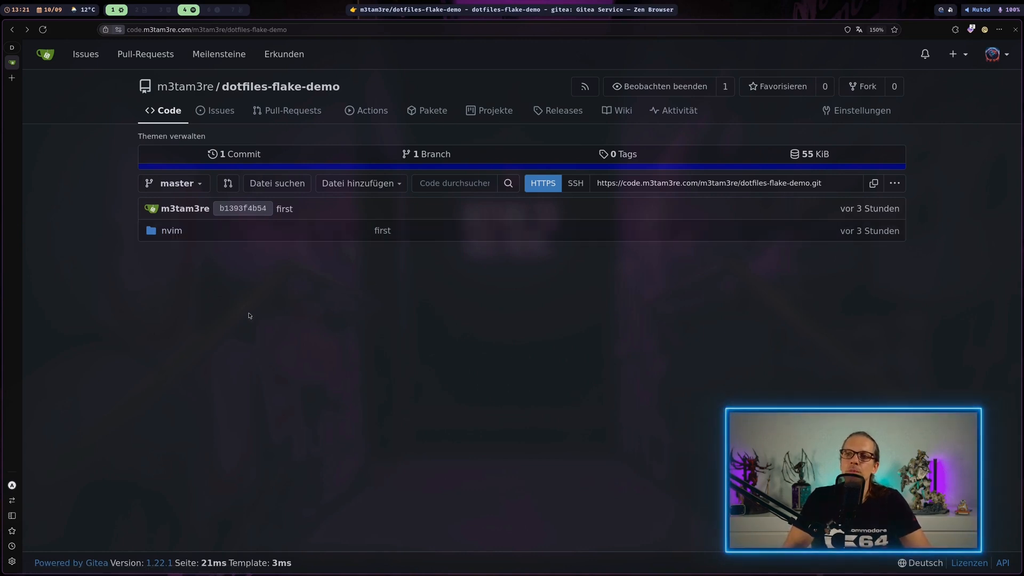
mouse_move(263, 292)
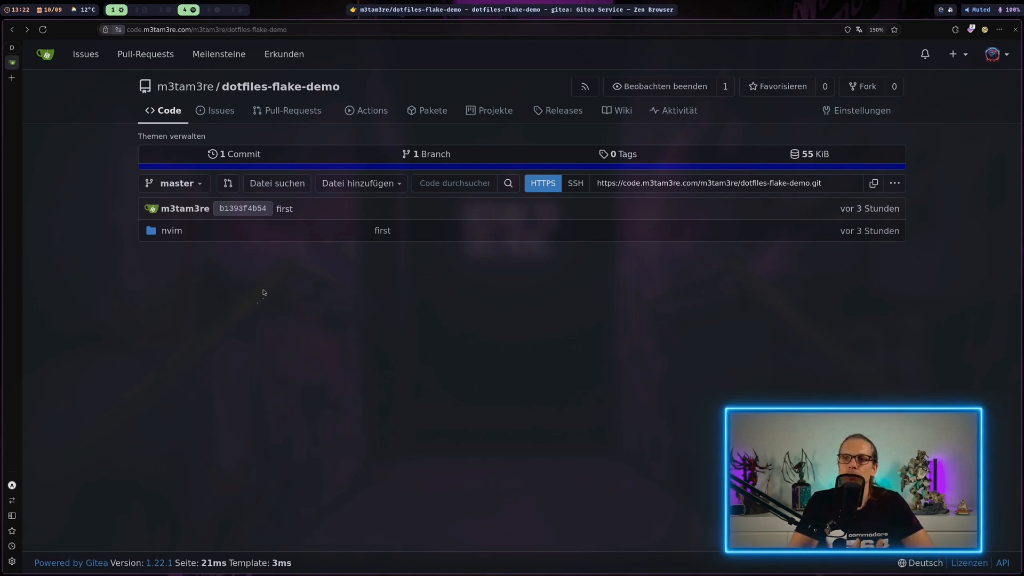
Browse into the dotfiles-flake-demo repository's nvim folder
left_click(171, 231)
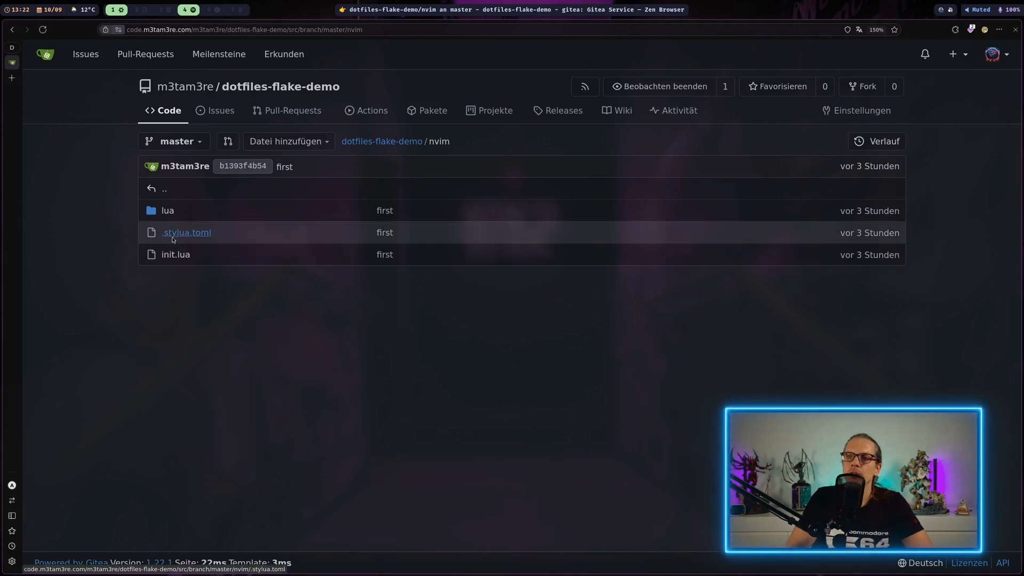
left_click(167, 210)
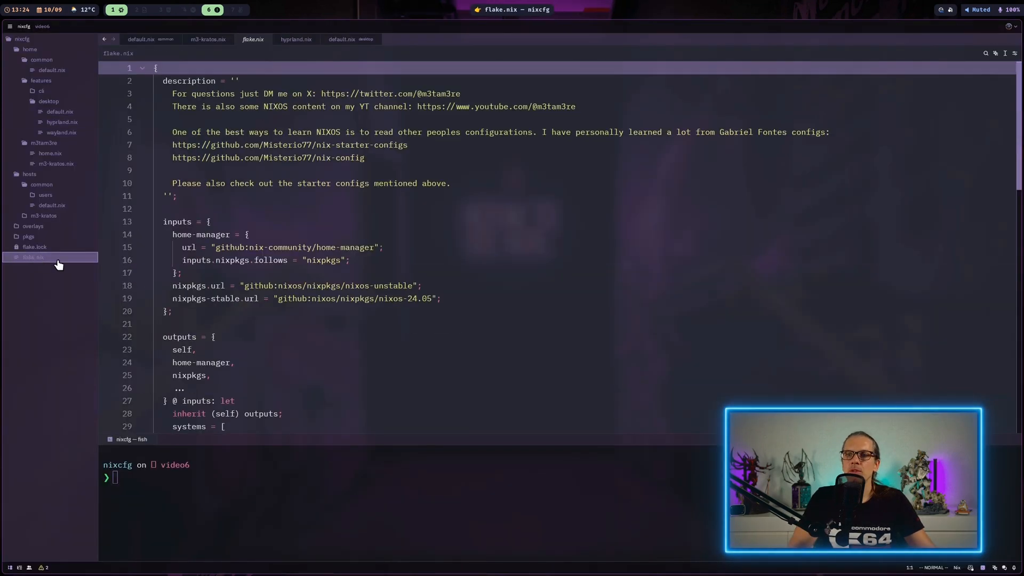
Add a dotfiles input (dotfiles-flake-demo.git, flake = false) and pass dotfiles into outputs
scroll("down", 3)
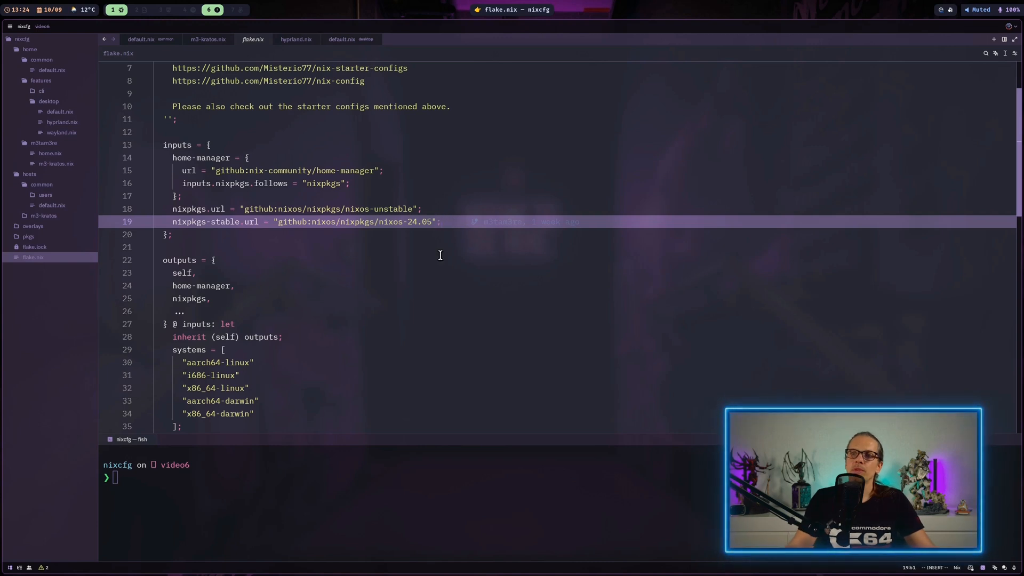
type("dotfiles =")
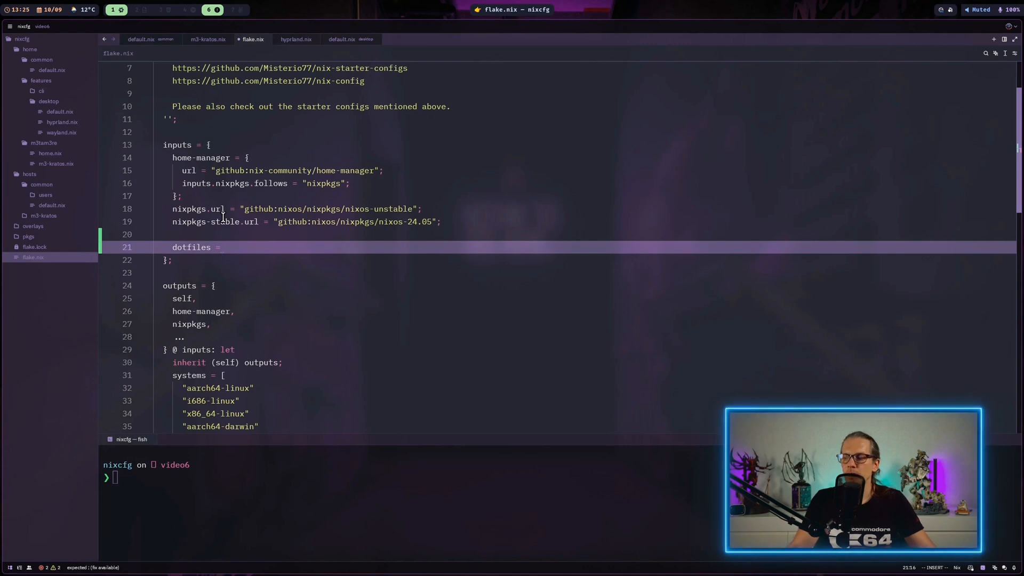
type("{}")
type("url = \"")
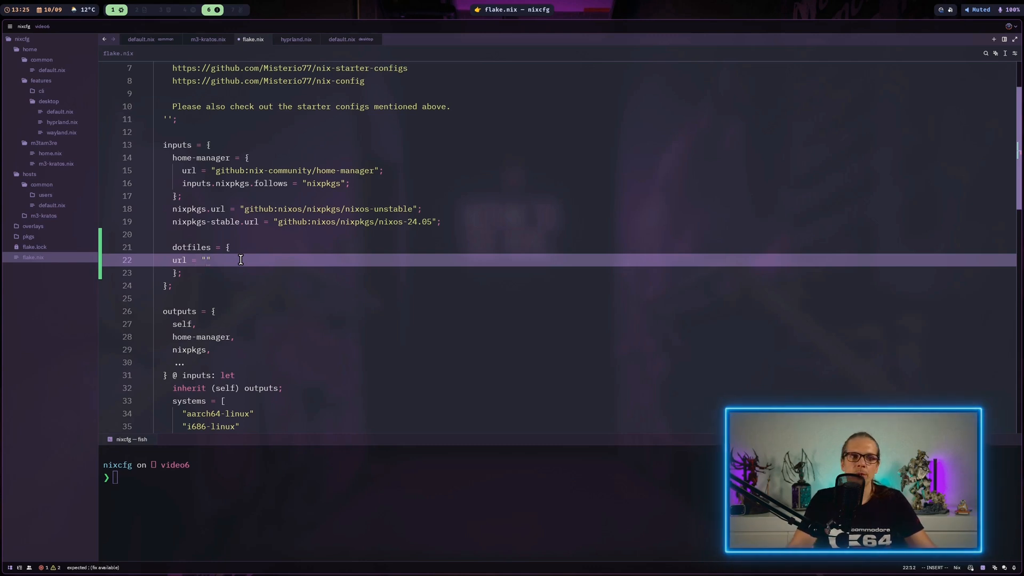
type("git+https://code.m3tam3re.com/m3tam3re/dotfiles-flake-demo.git\";")
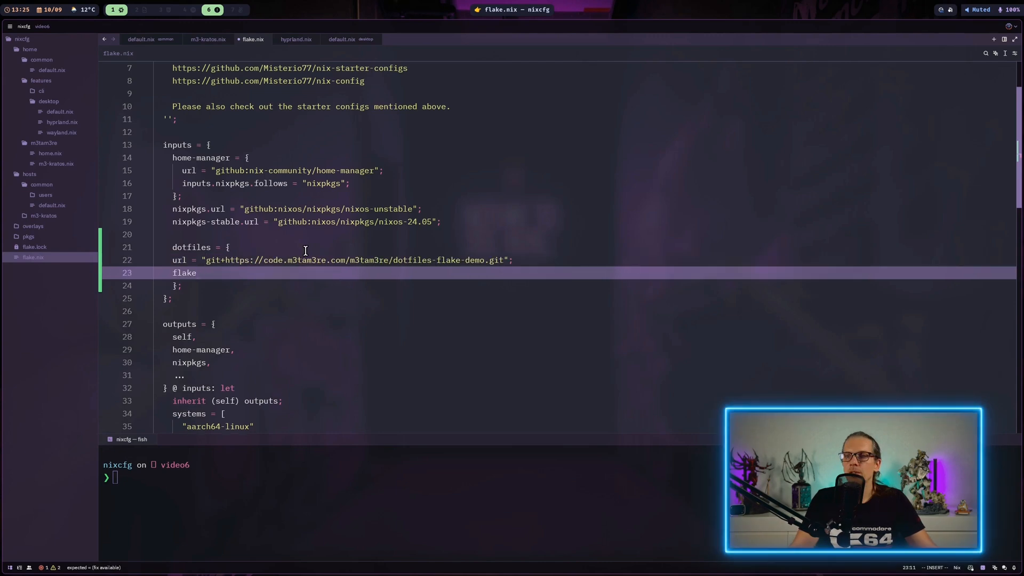
type("= false")
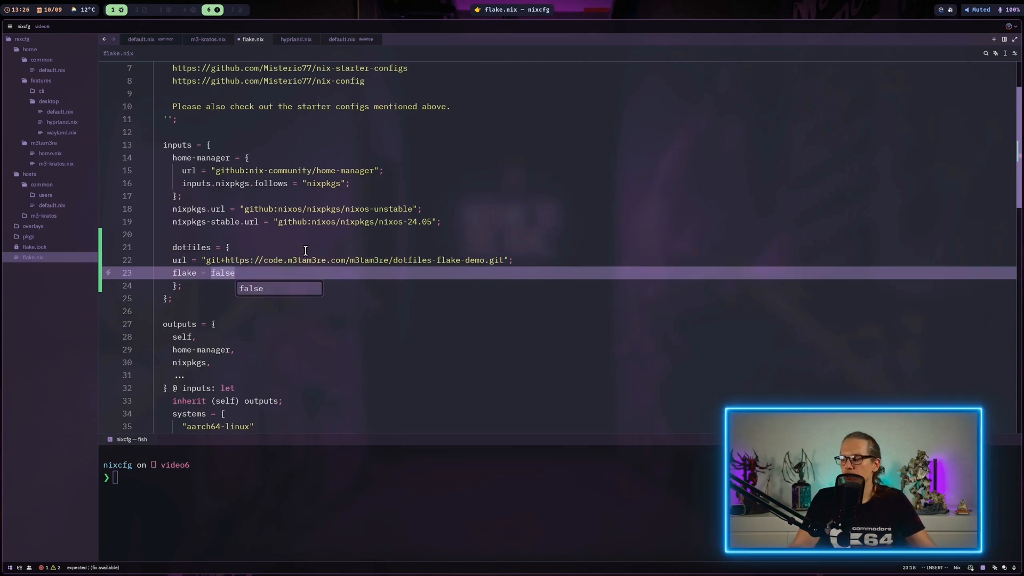
key("Escape")
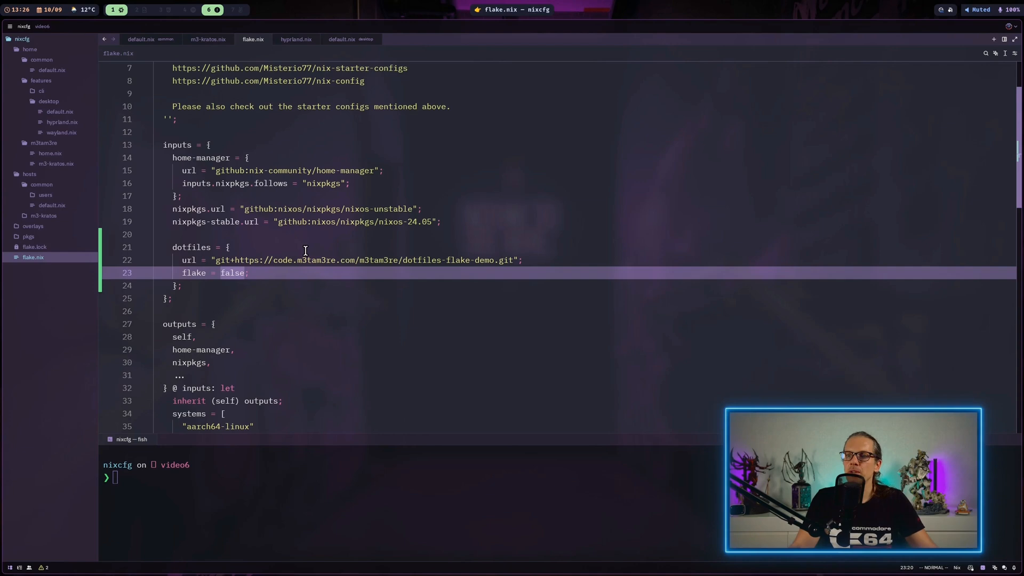
type("dotfiles")
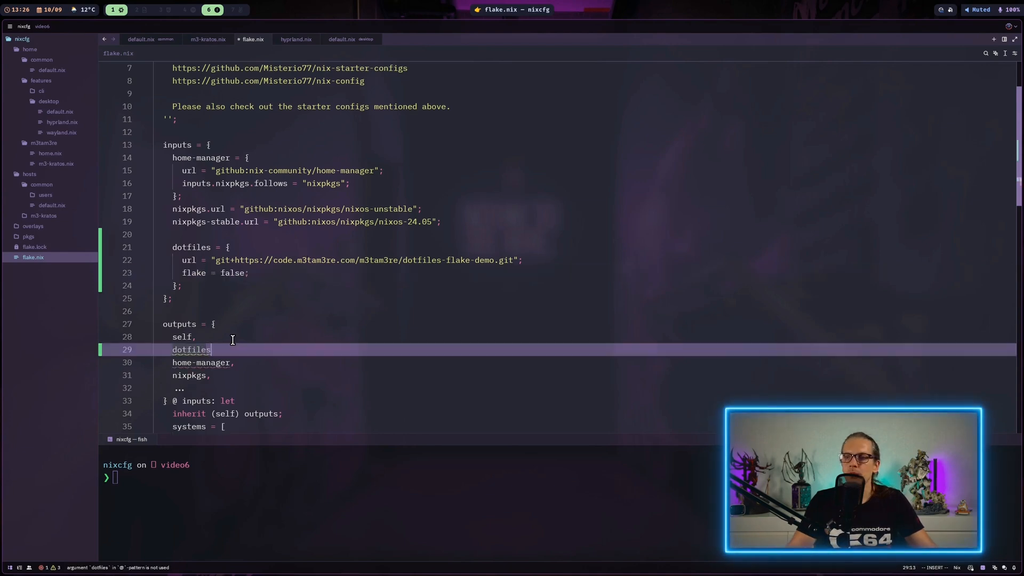
type(",")
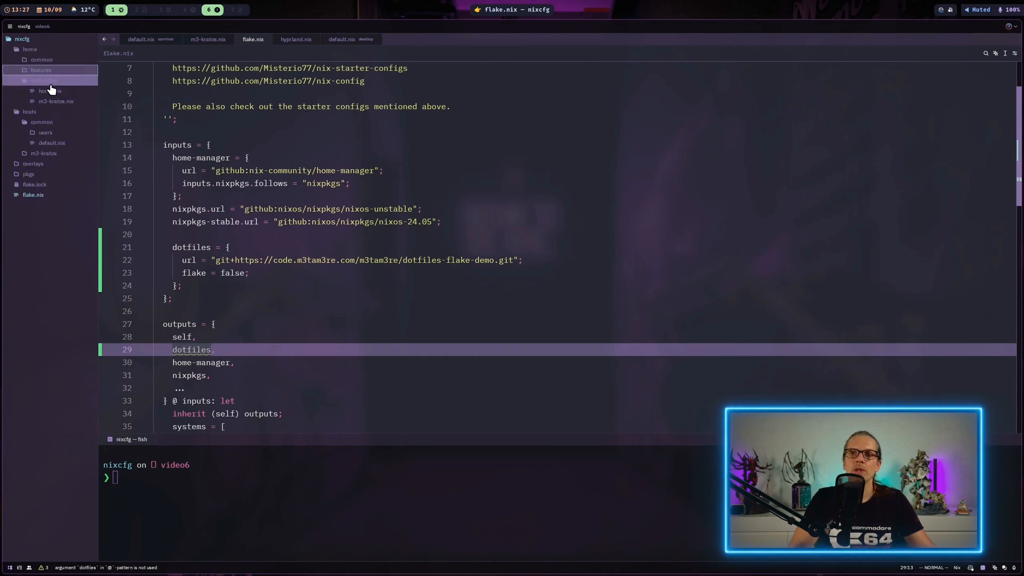
Create an empty dotfiles/default.nix under home/m3tam3re and open m3-kratos.nix
right_click(37, 81)
type("default")
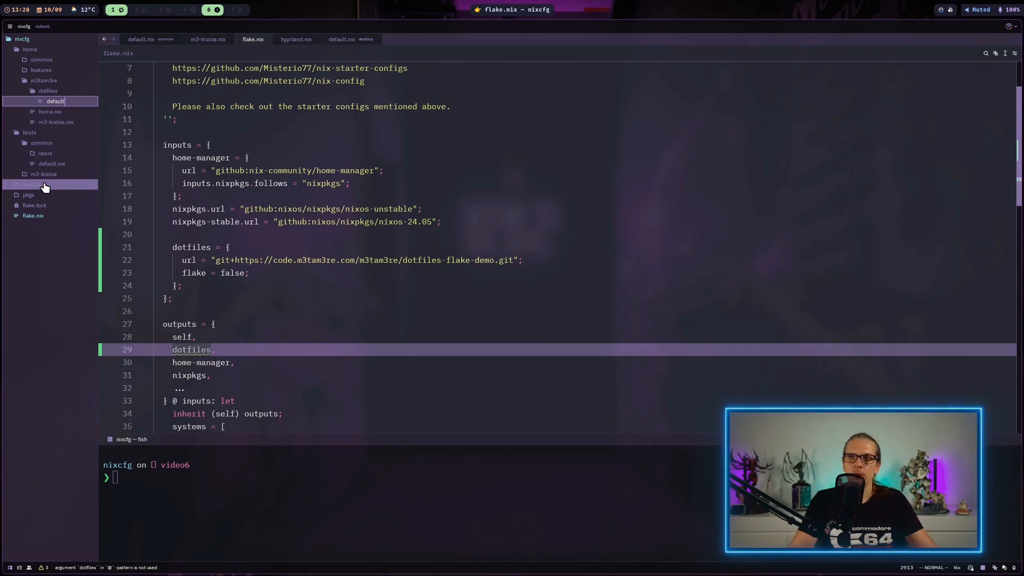
left_click(55, 101)
type(".nix")
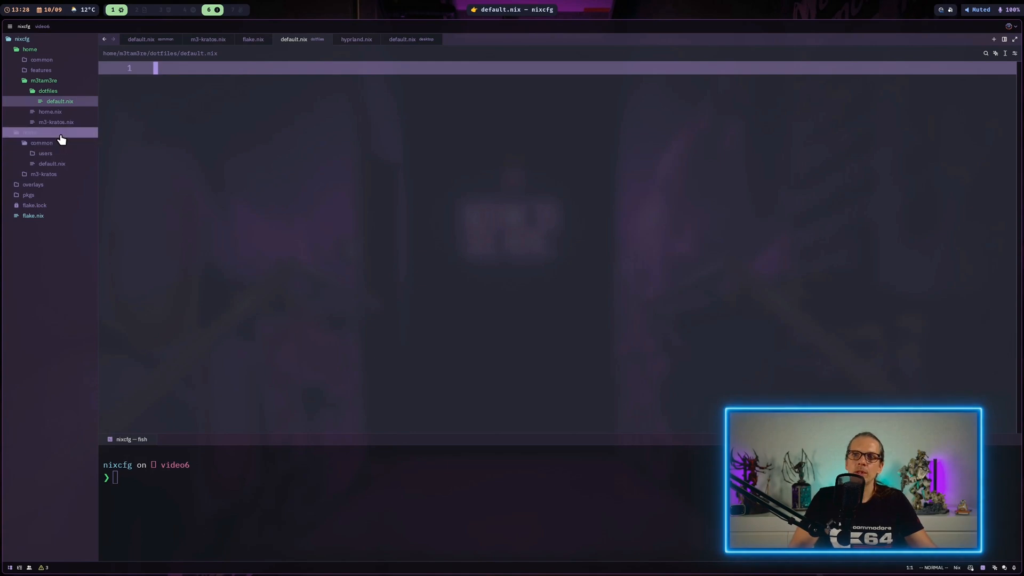
left_click(209, 39)
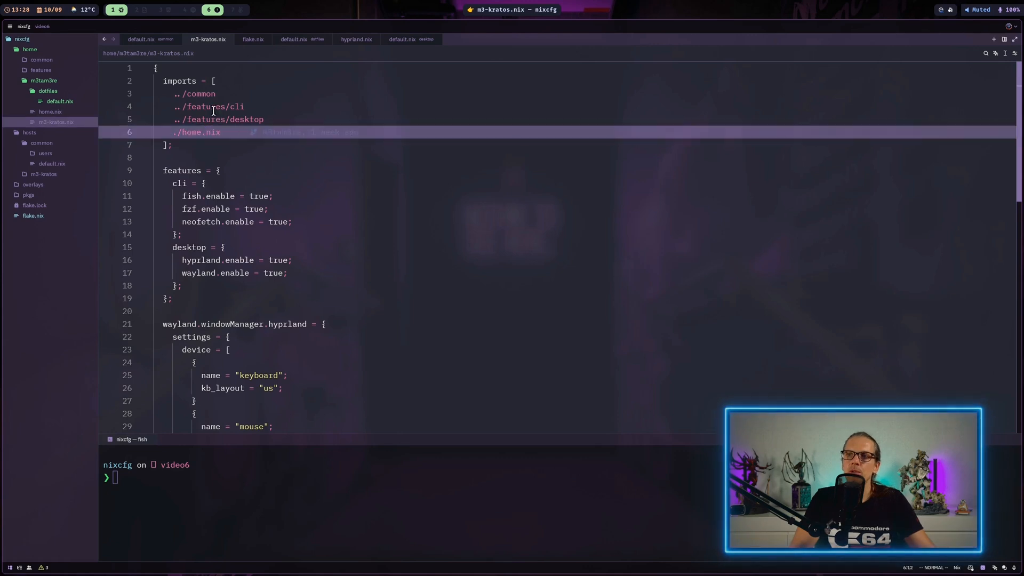
Add ./dotfiles to the m3-kratos.nix imports list
type("./dot")
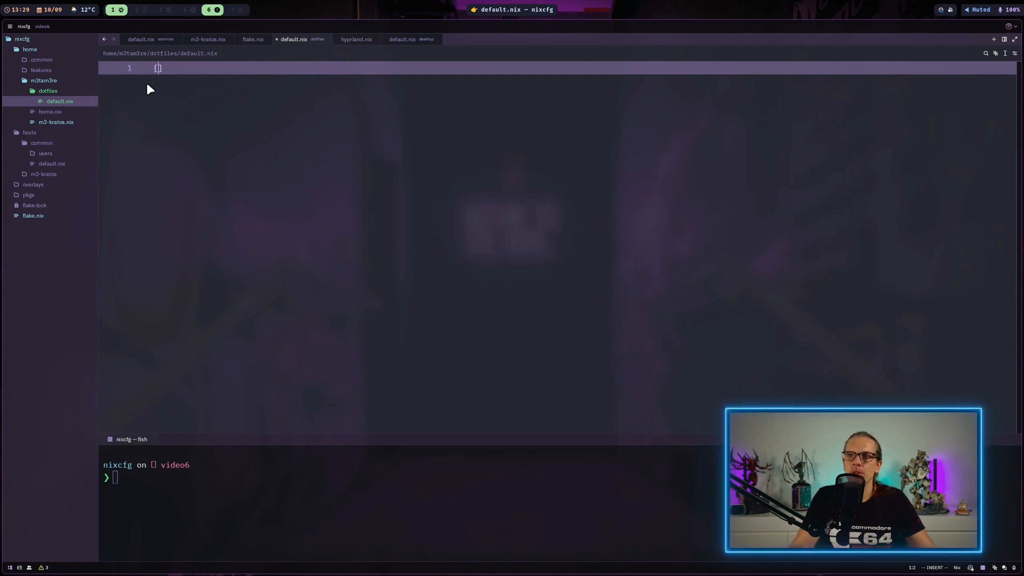
Start the module with an inputs argument and a home.file ".config/nvim" entry
type("{}")
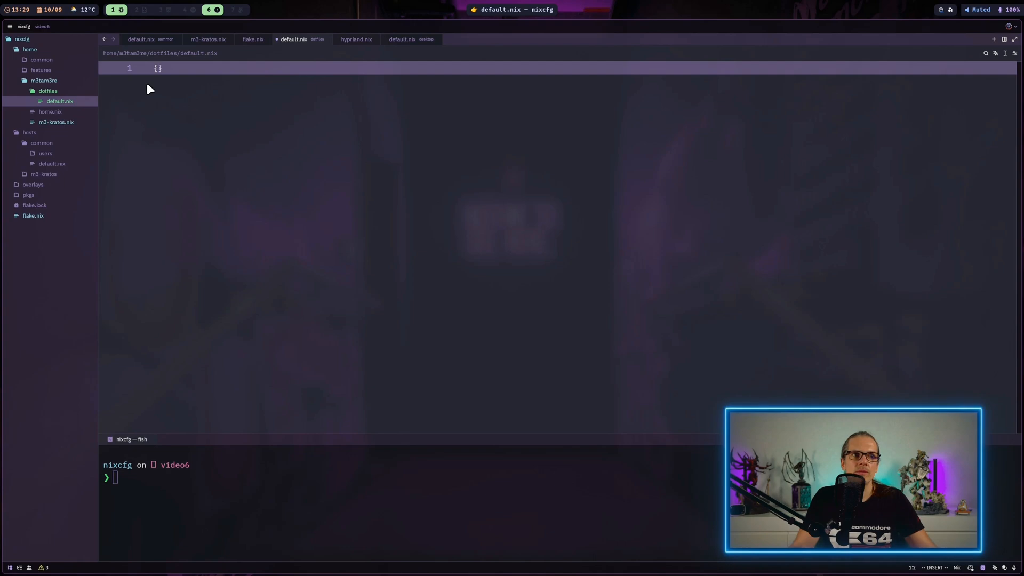
key("Enter")
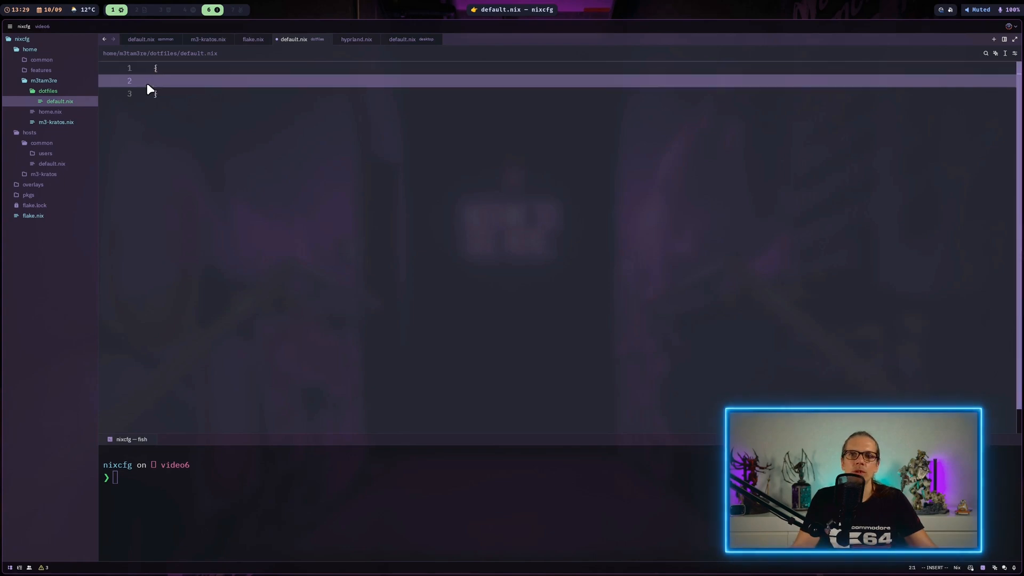
type("inputs,")
type("home.file.\"")
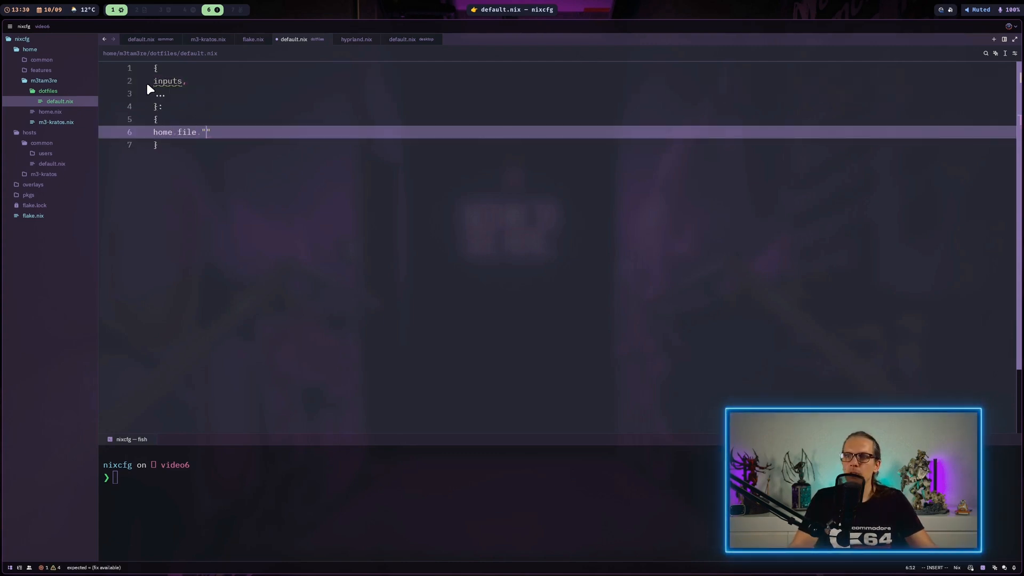
type(".")
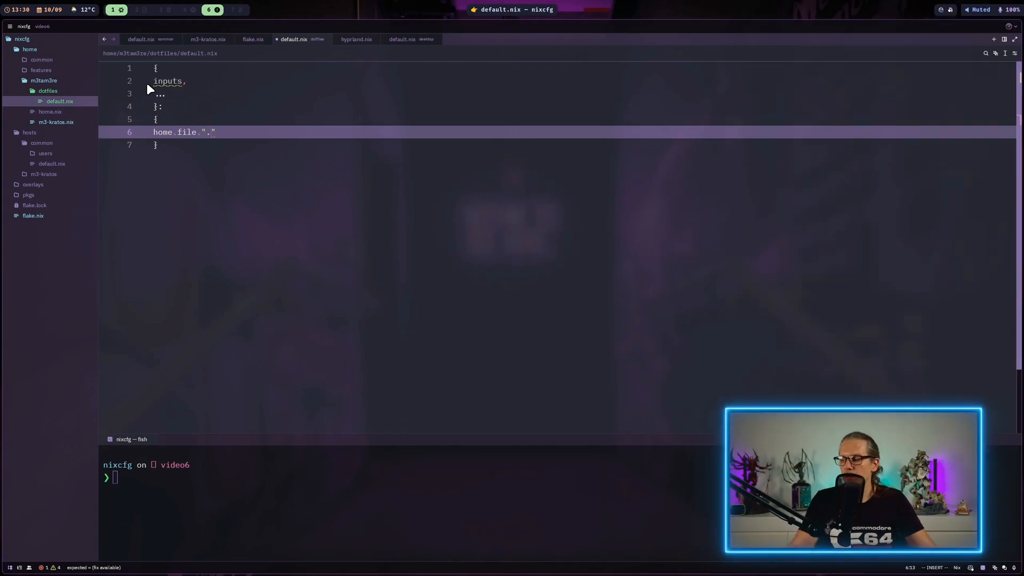
type("config")
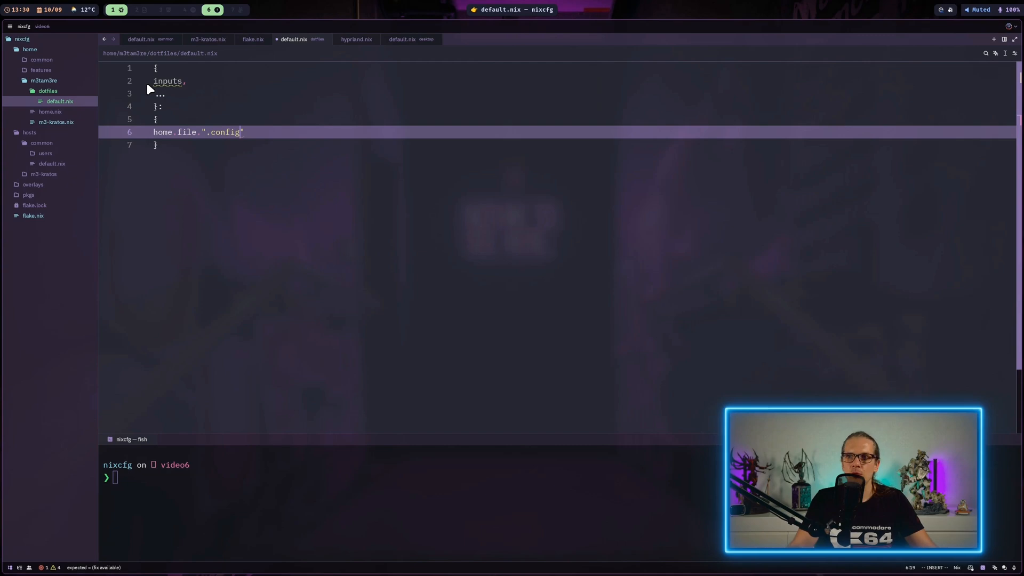
type("/nvim")
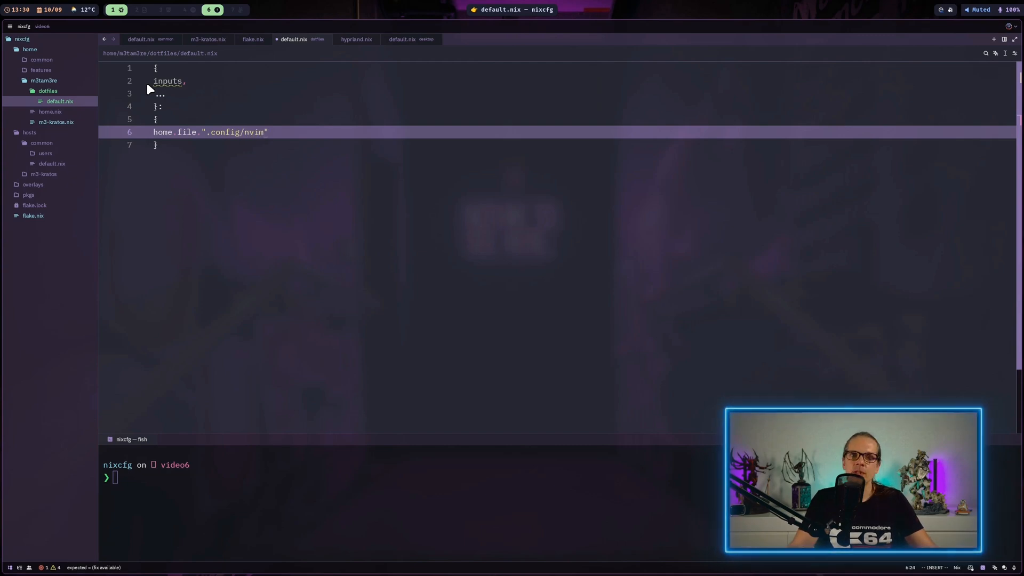
Set the entry's source to "${inputs.dotfiles}/nvim" with recursive = true
type("= {")
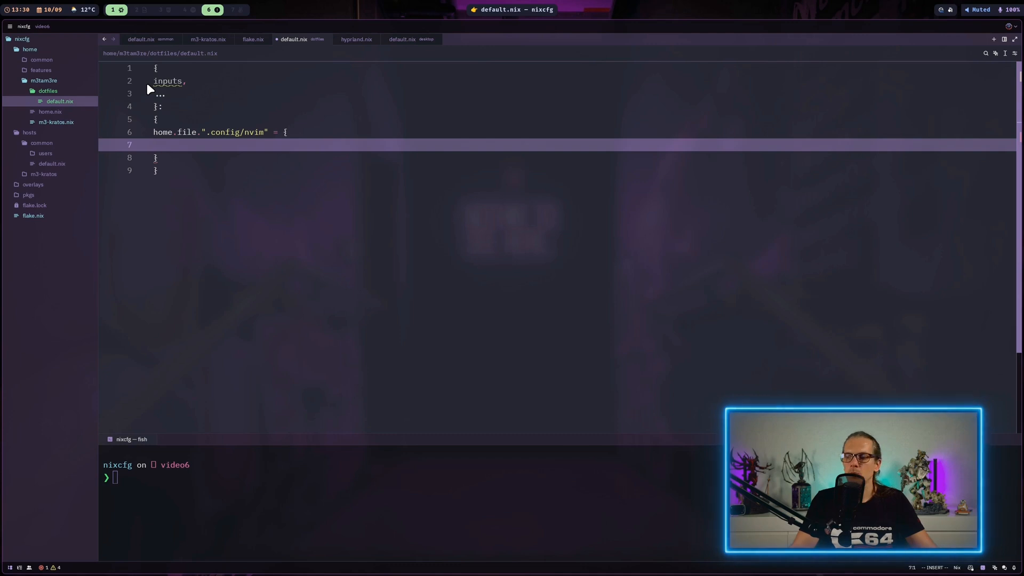
type("source")
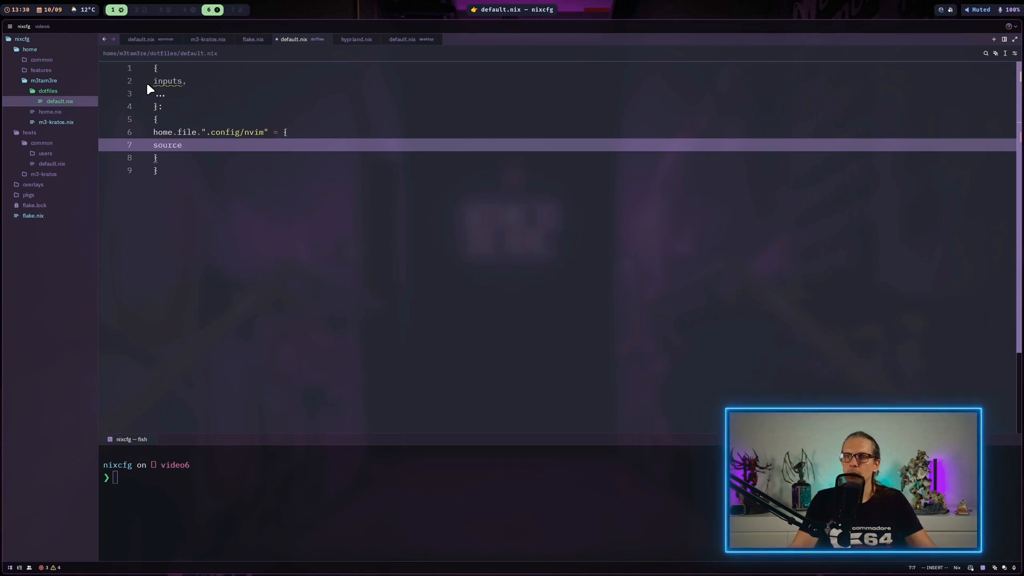
type("= \"${inputs.dotfiless}/")
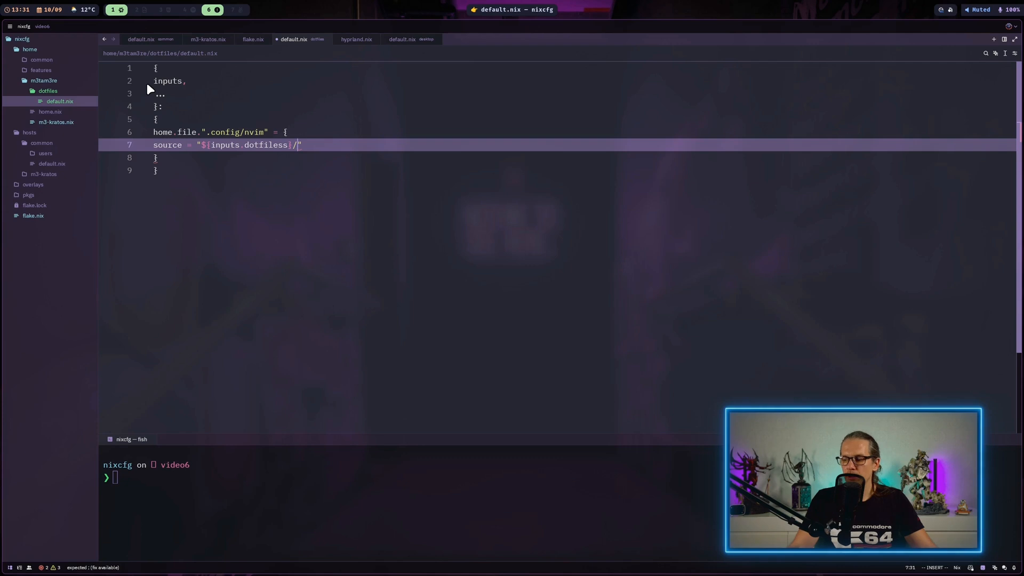
type("nv")
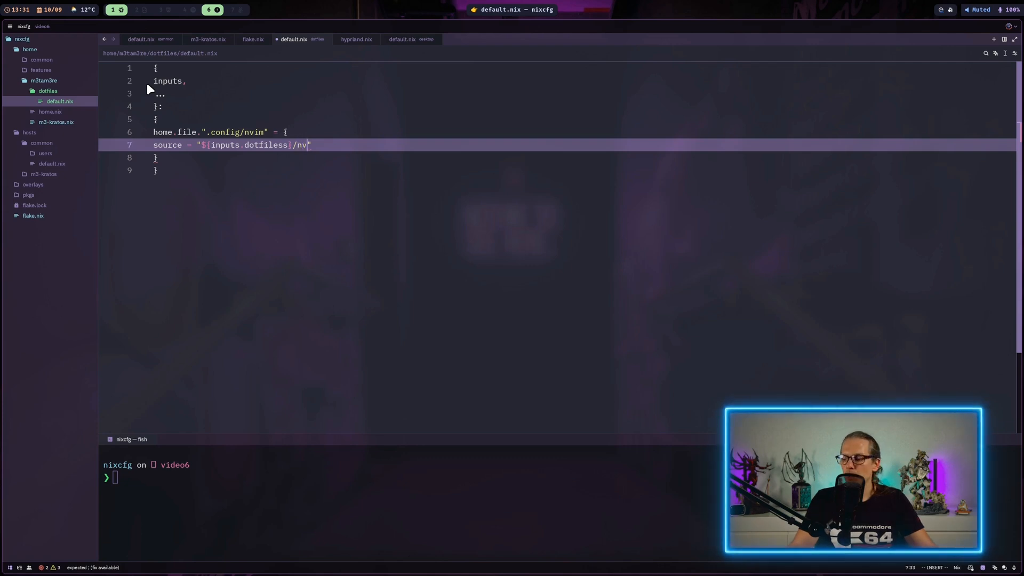
type("im")
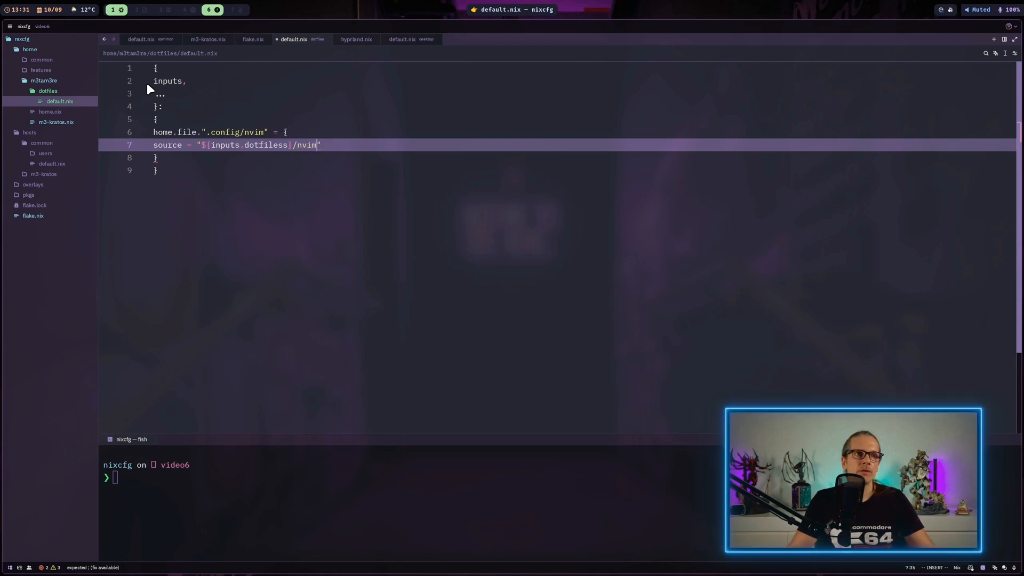
type(";")
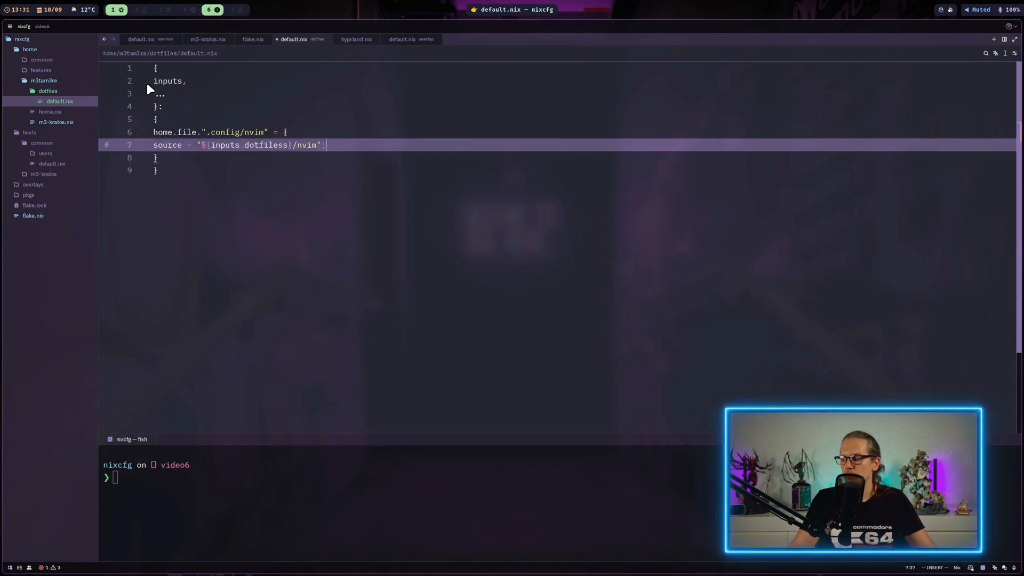
type("recursive = true;")
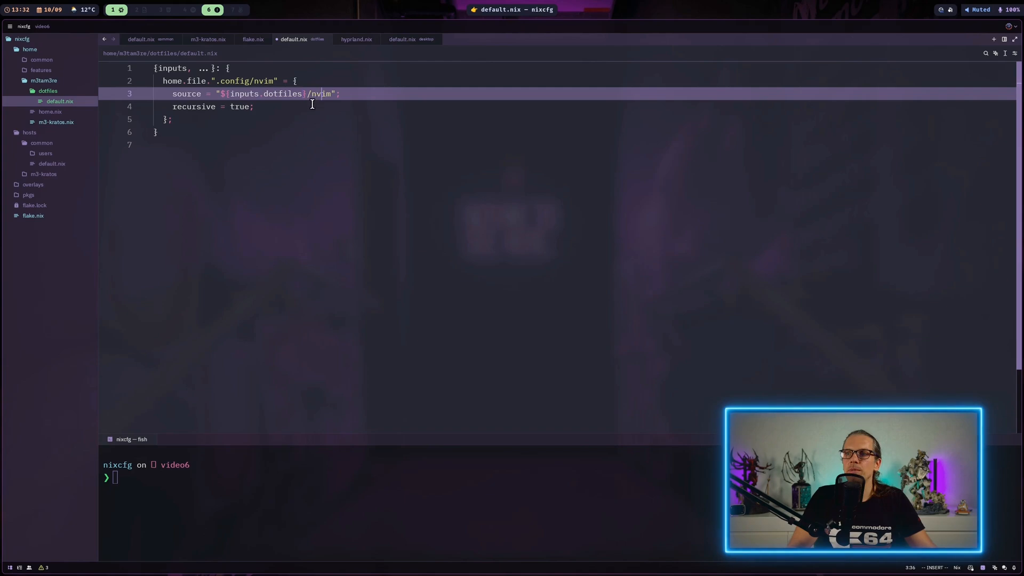
Run nixos-rebuild switch --flake .#m3-kratos-vm targeting host m3-kratos-vm, then git add
key("Escape")
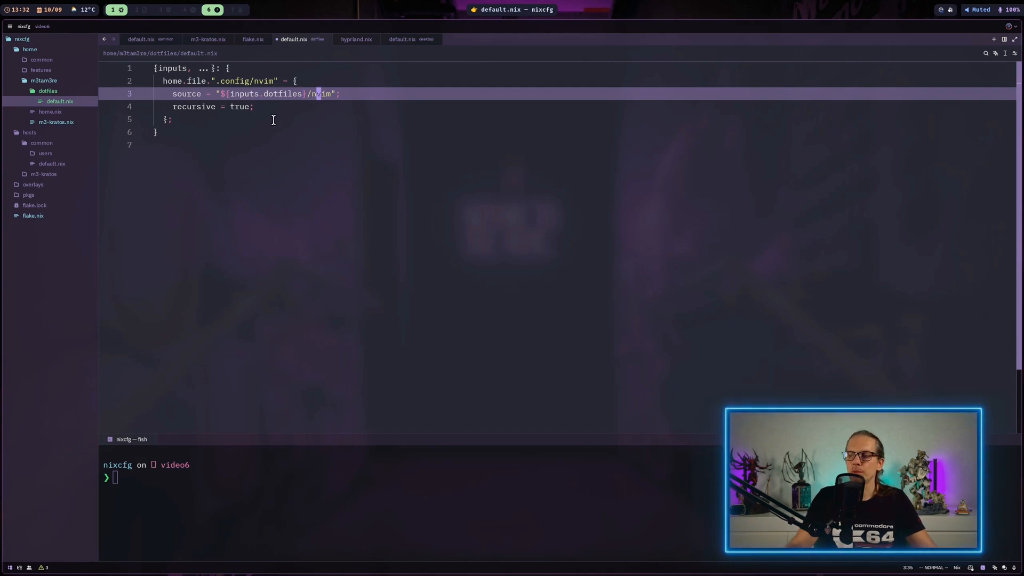
type("nixos-rebuild switch --flake .#m3-kratos-vm --target-host m3-kratos-vm --use-remote-sudo")
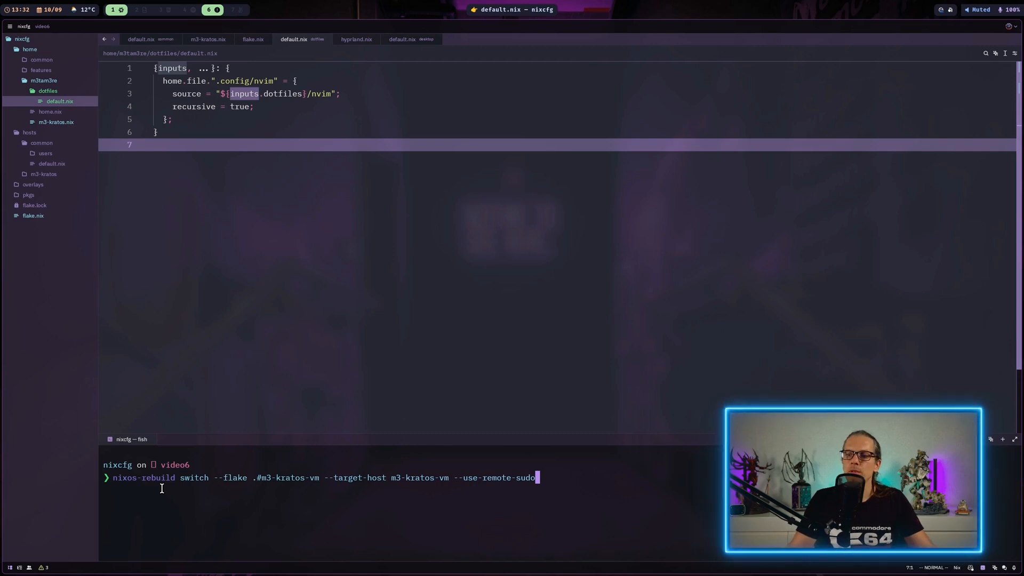
key("Return")
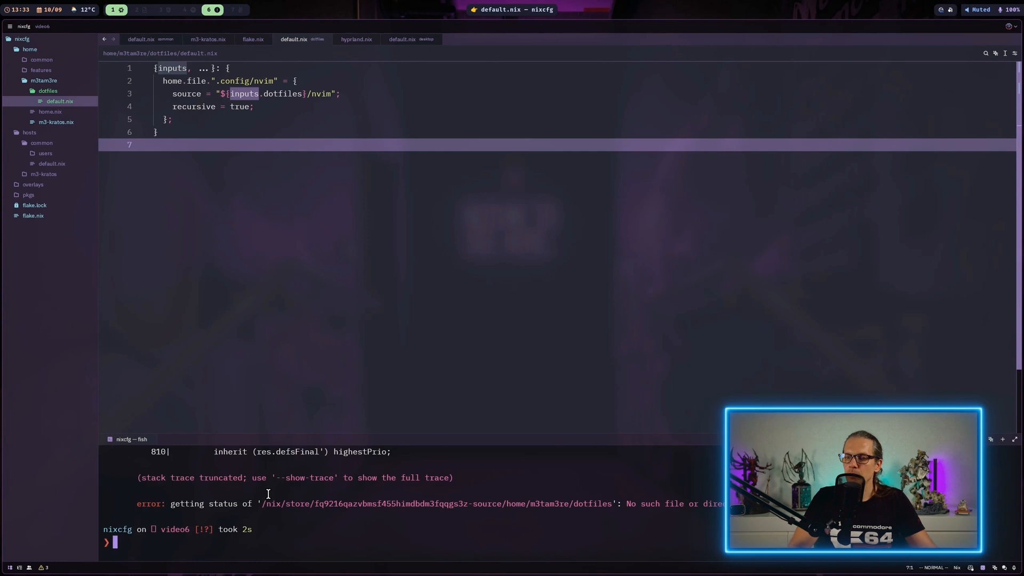
type("git add .")
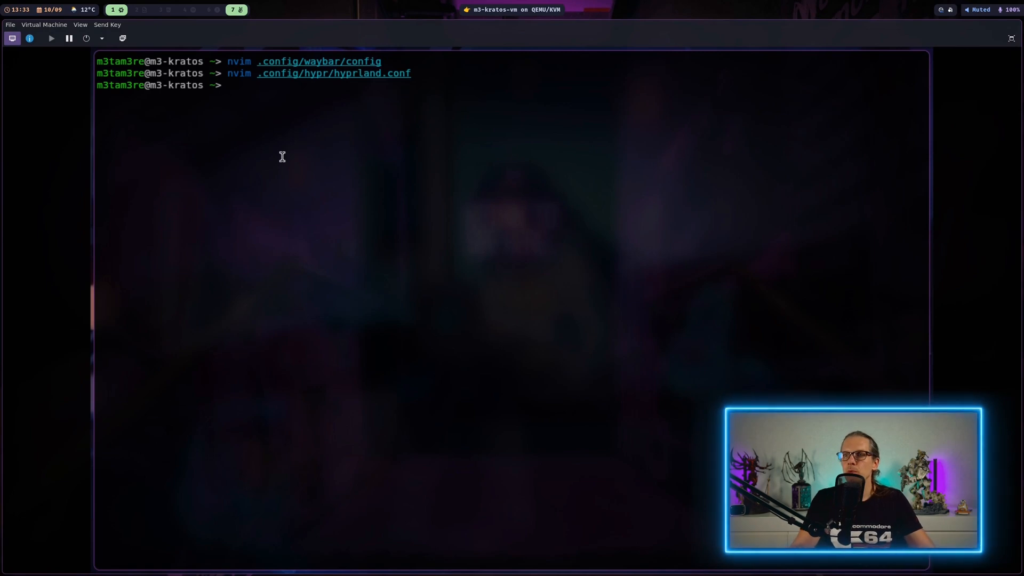
In the VM shell, clear the screen and change into ~/.config/nvim to list it
type("clear")
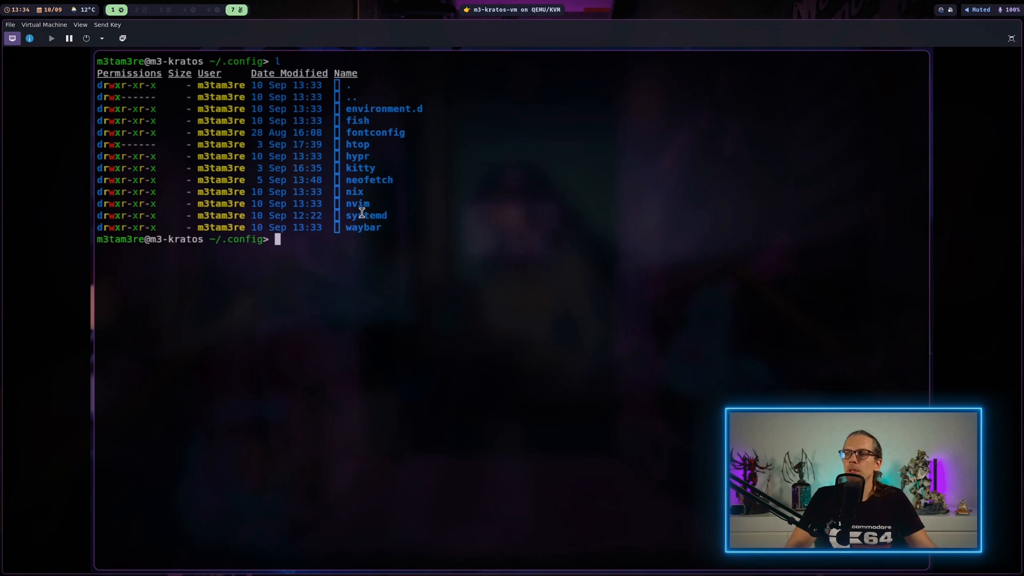
type("cd ..")
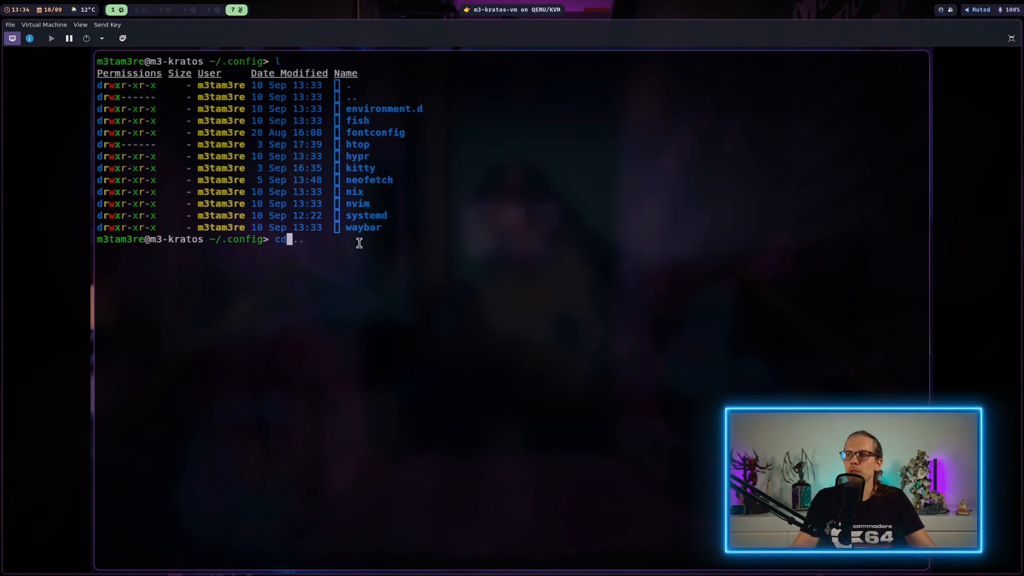
type("neofetch/")
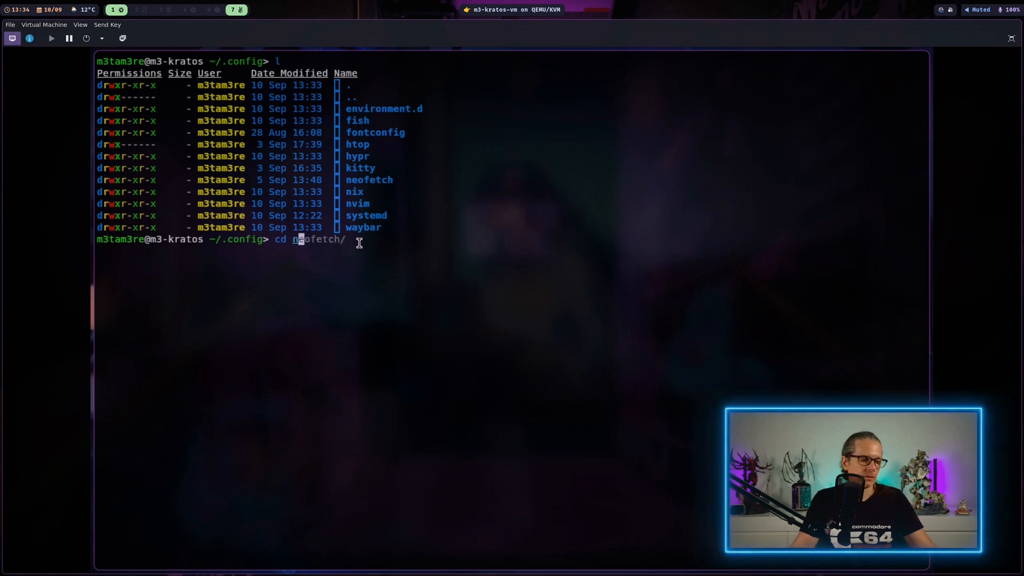
type("cd nvim")
type("l")
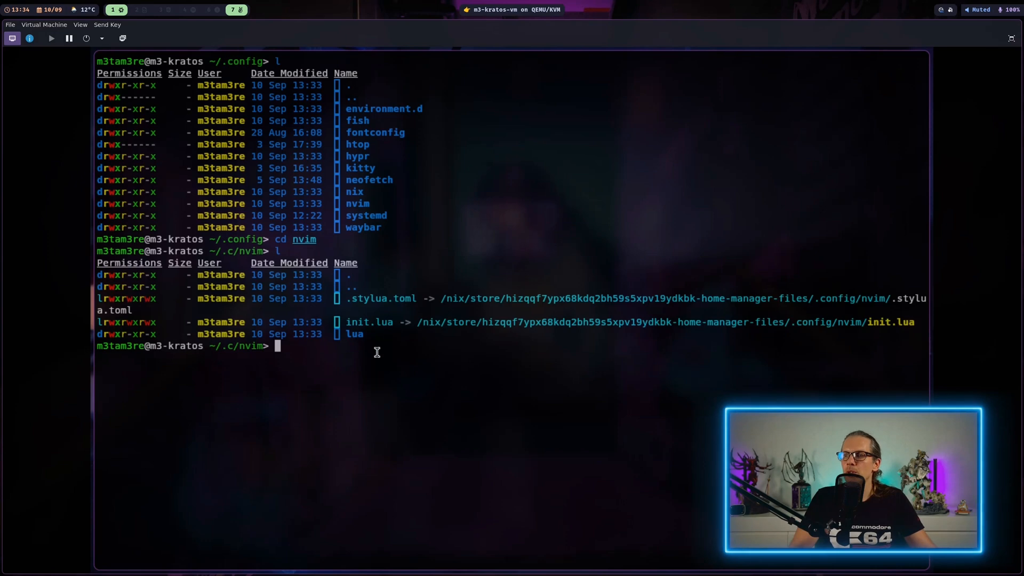
mouse_move(366, 335)
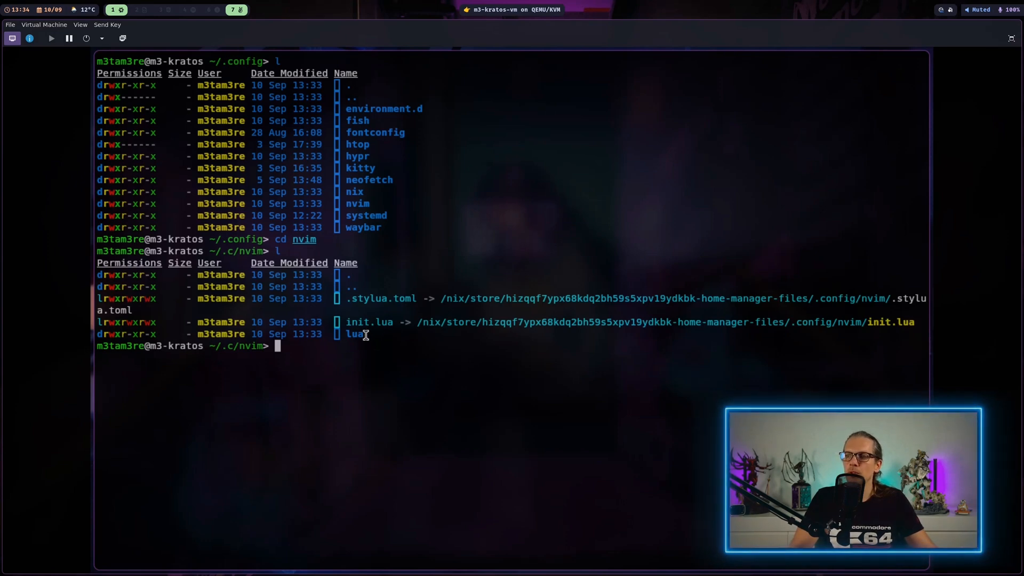
mouse_move(408, 299)
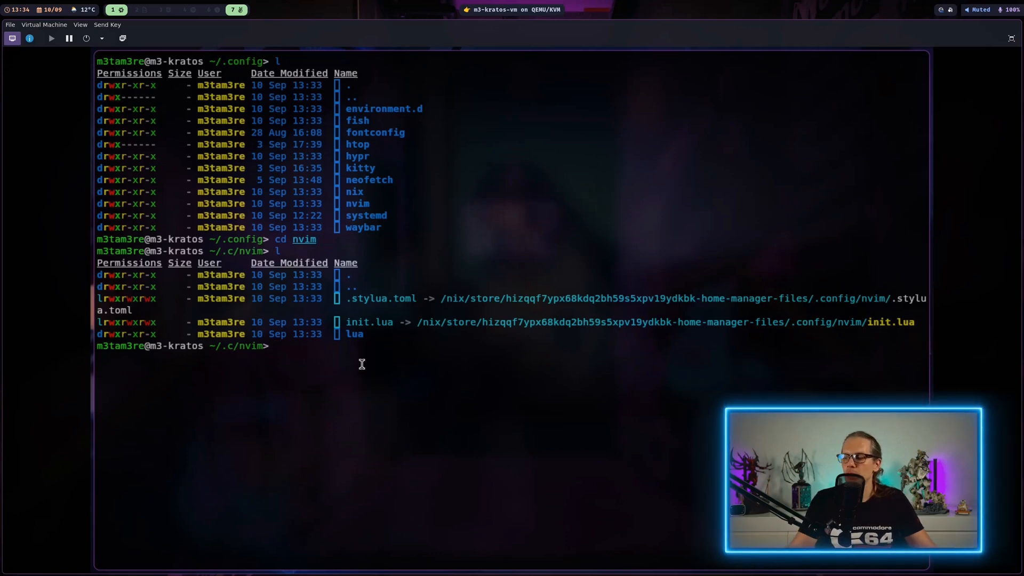
Launch nvim in the VM terminal to see the linked config's keymap hints
type("nvim")
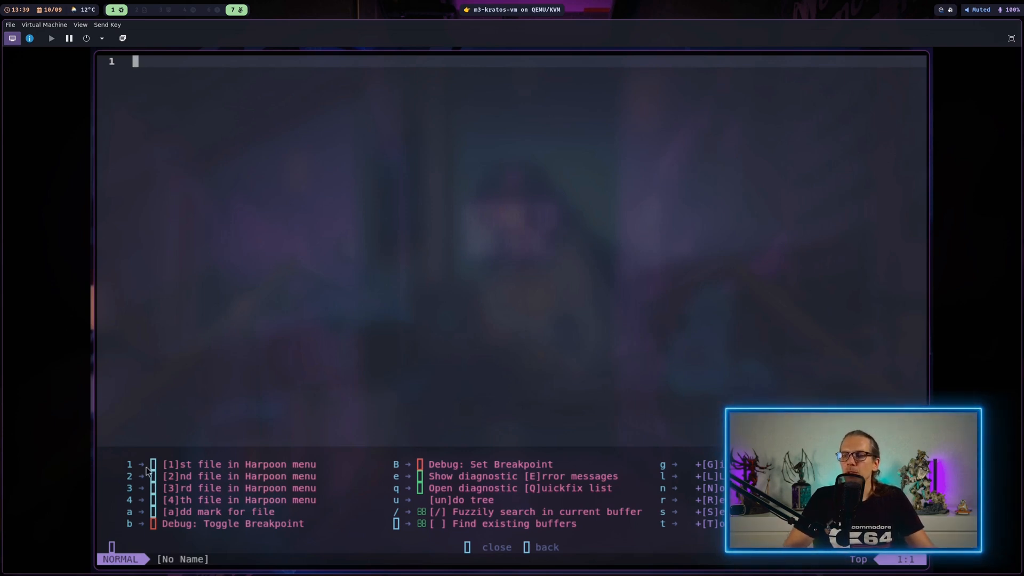
mouse_move(191, 495)
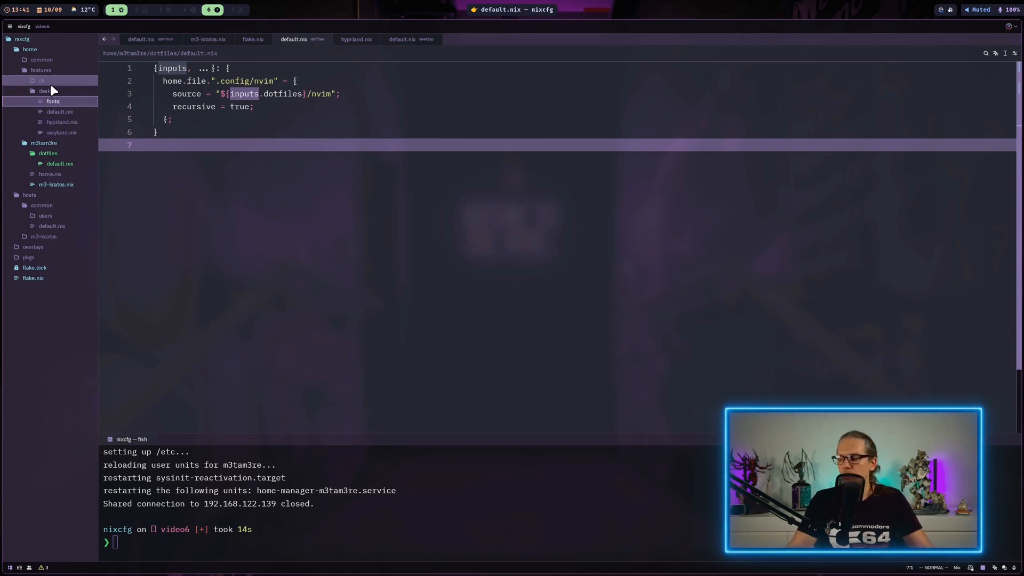
Open fonts.nix from home/features/desktop to view its enable option and font packages
left_click(53, 101)
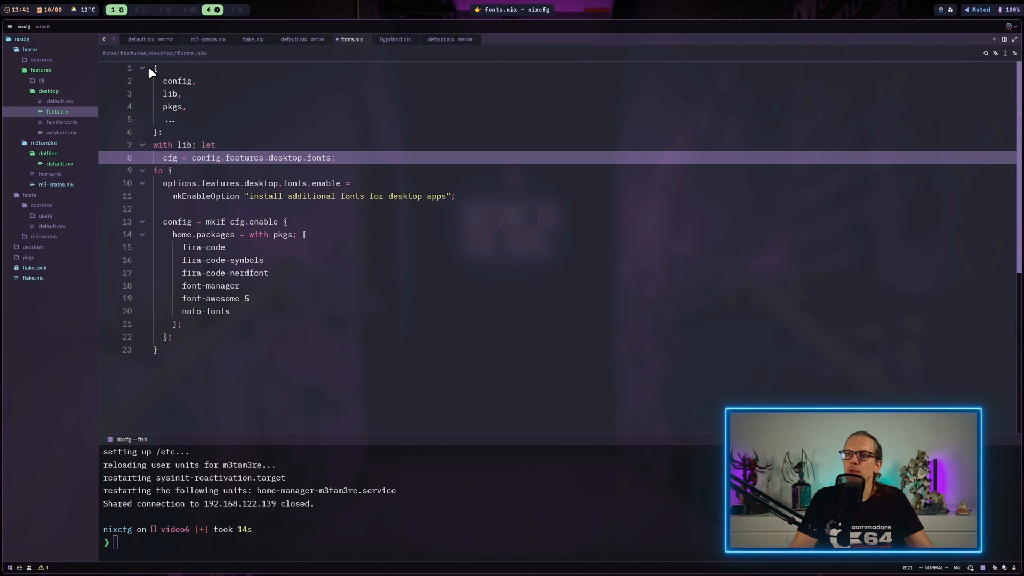
left_click(170, 170)
type("fonts.enable = true")
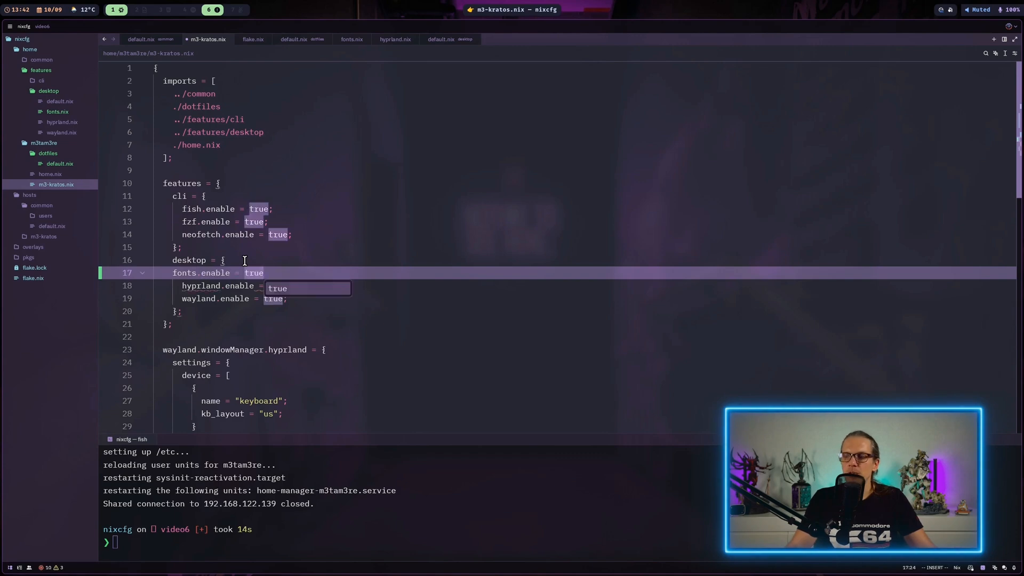
Add ./fonts.nix to the desktop module imports and stage everything with git add
left_click(449, 39)
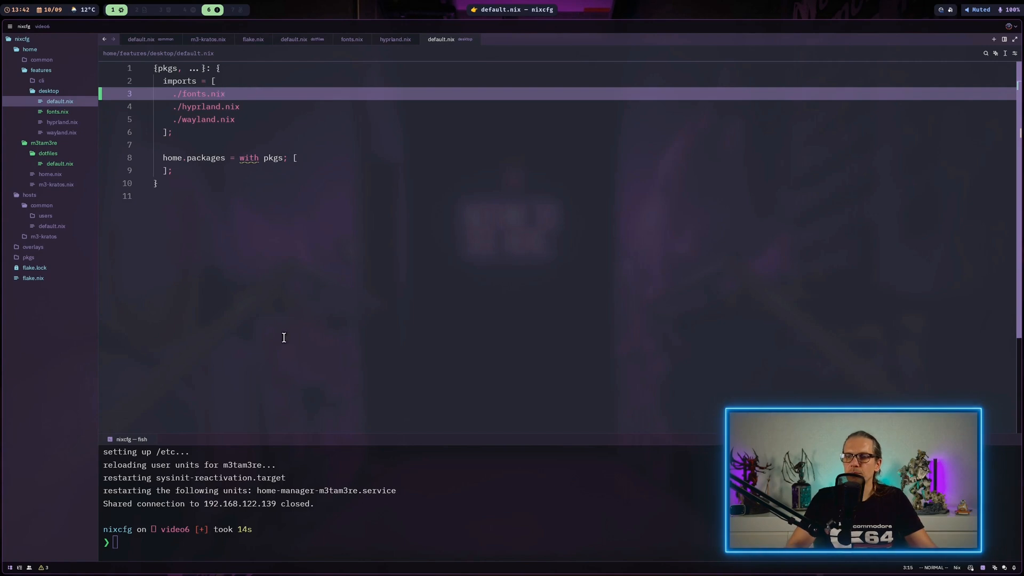
type("git add .")
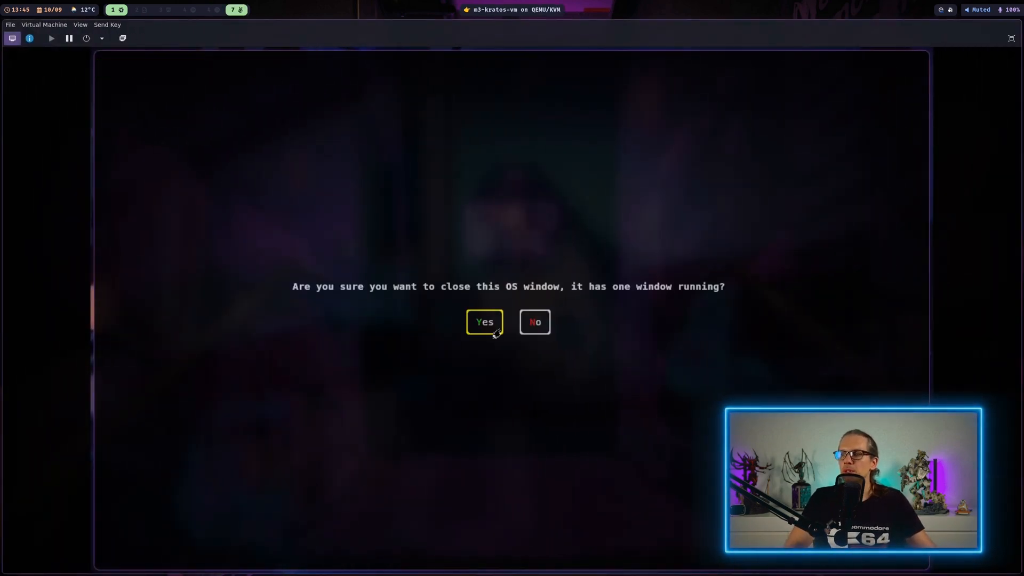
Close the VM terminal, launch nvim and open configuration.nix from the neo-tree sidebar
left_click(485, 322)
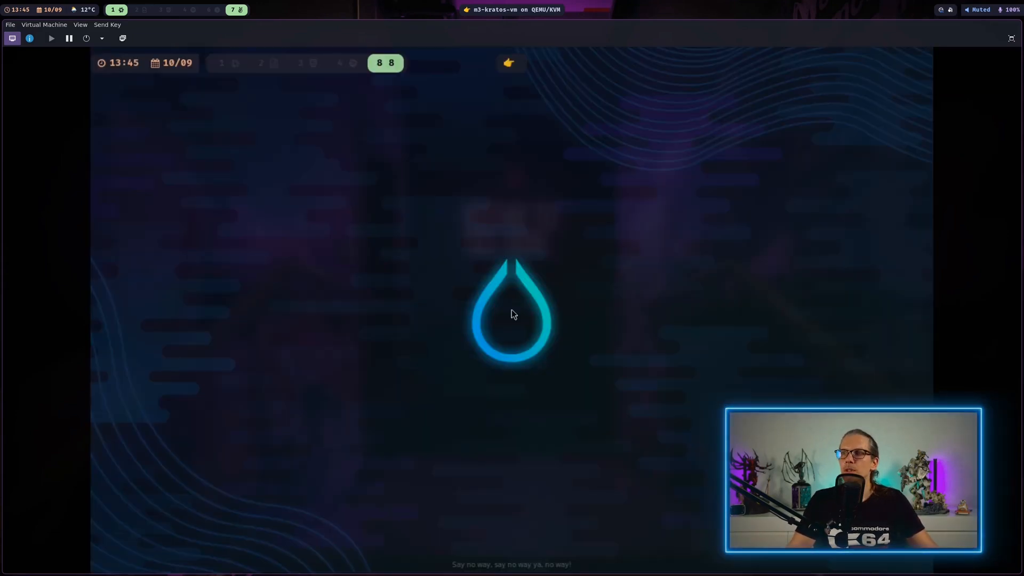
mouse_move(227, 75)
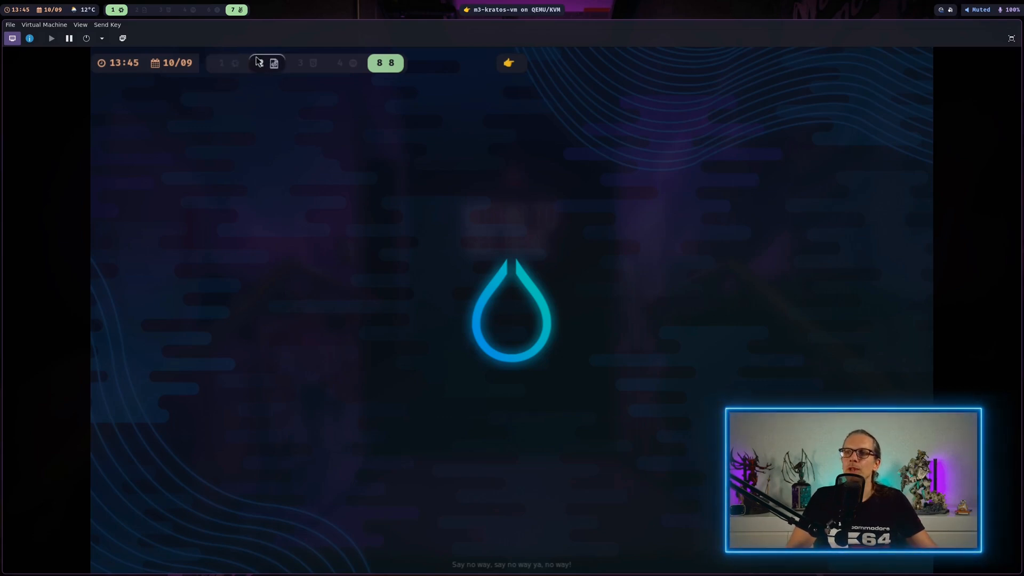
mouse_move(225, 122)
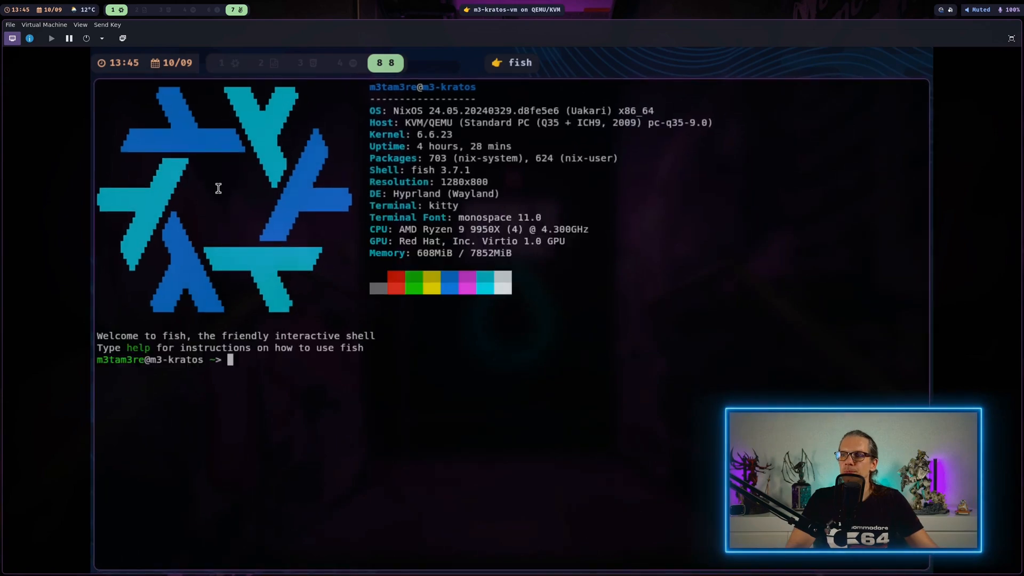
type("nvim")
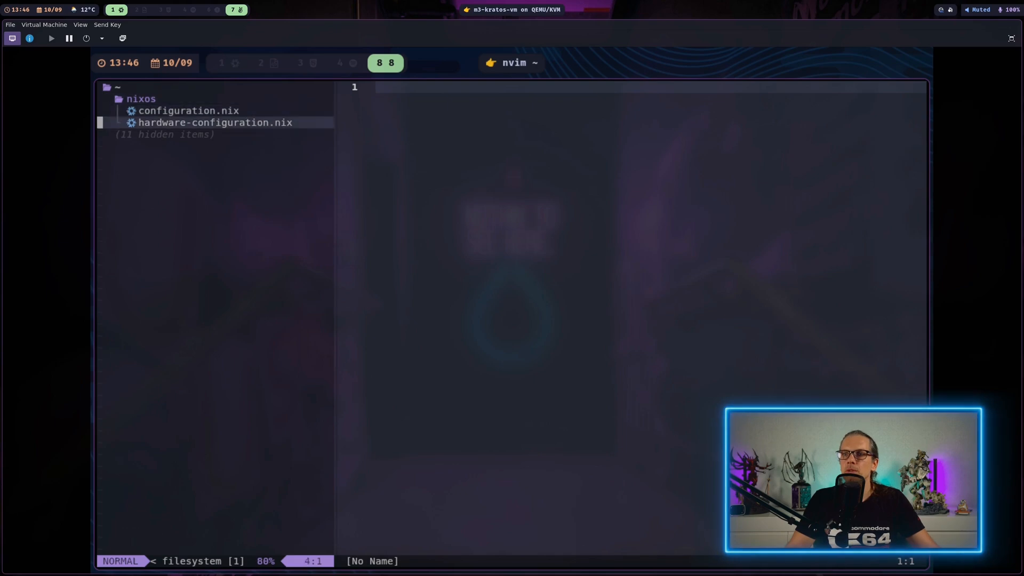
left_click(188, 111)
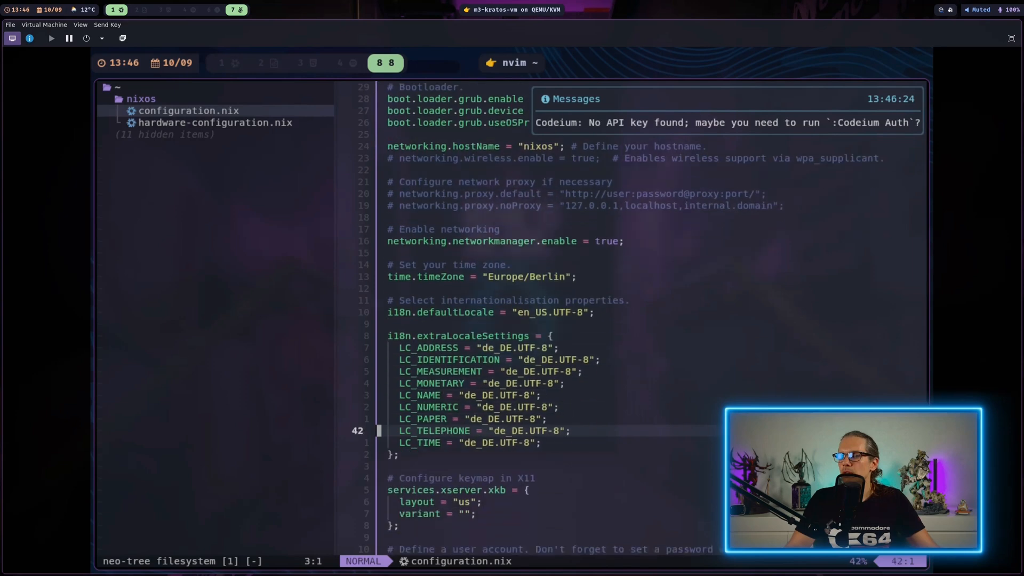
scroll("down", 3)
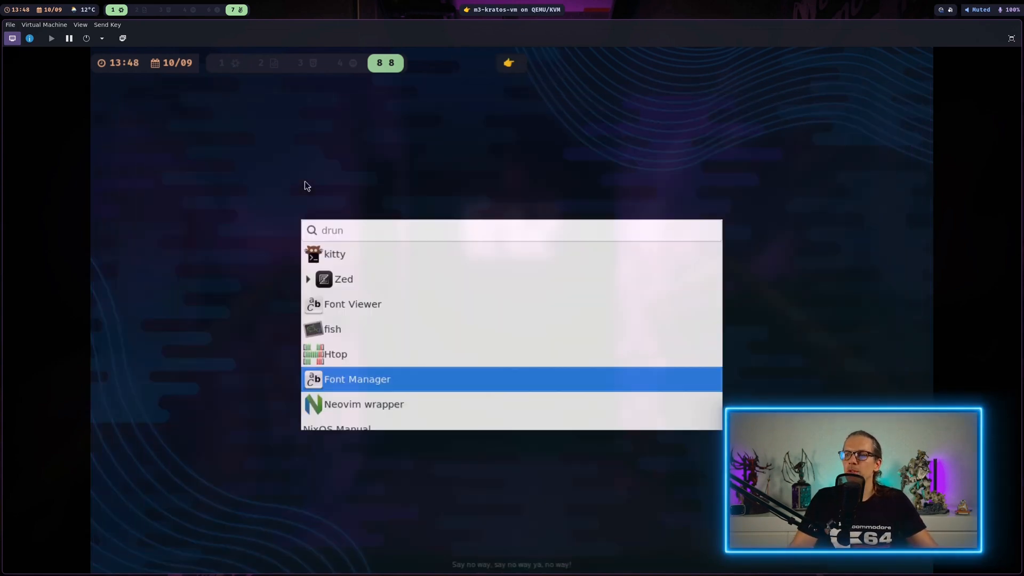
left_click(357, 379)
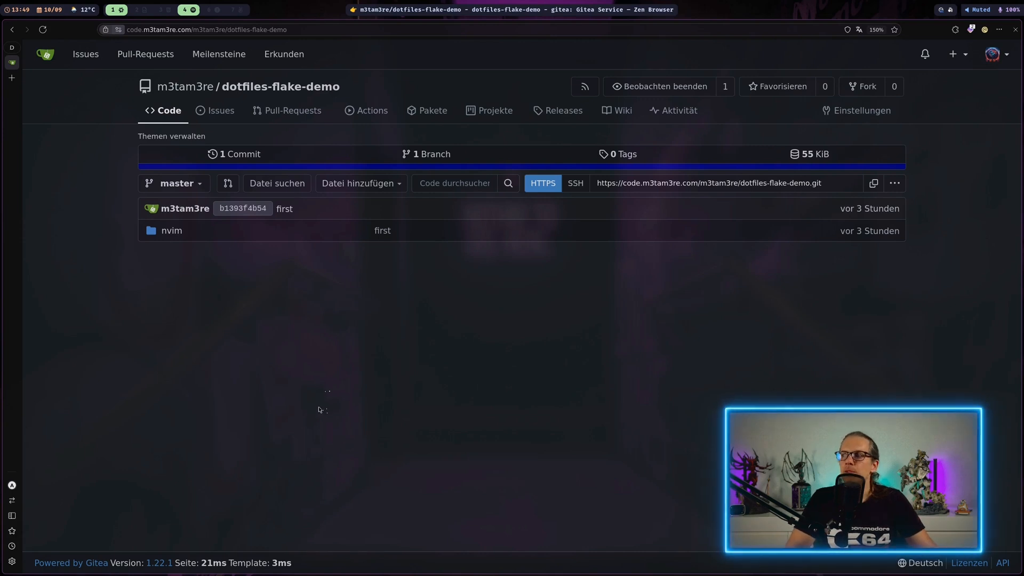
mouse_move(314, 408)
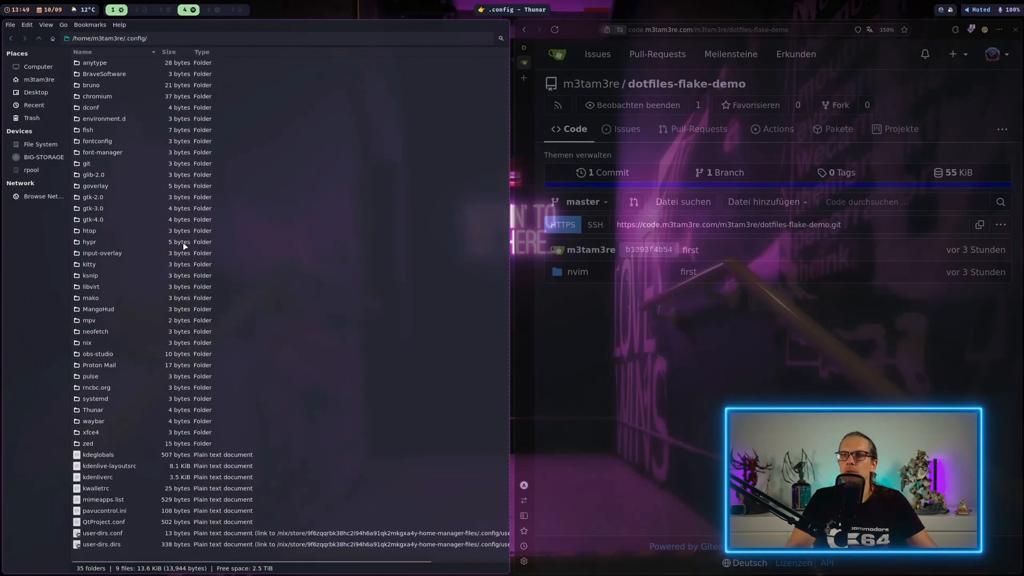
mouse_move(177, 187)
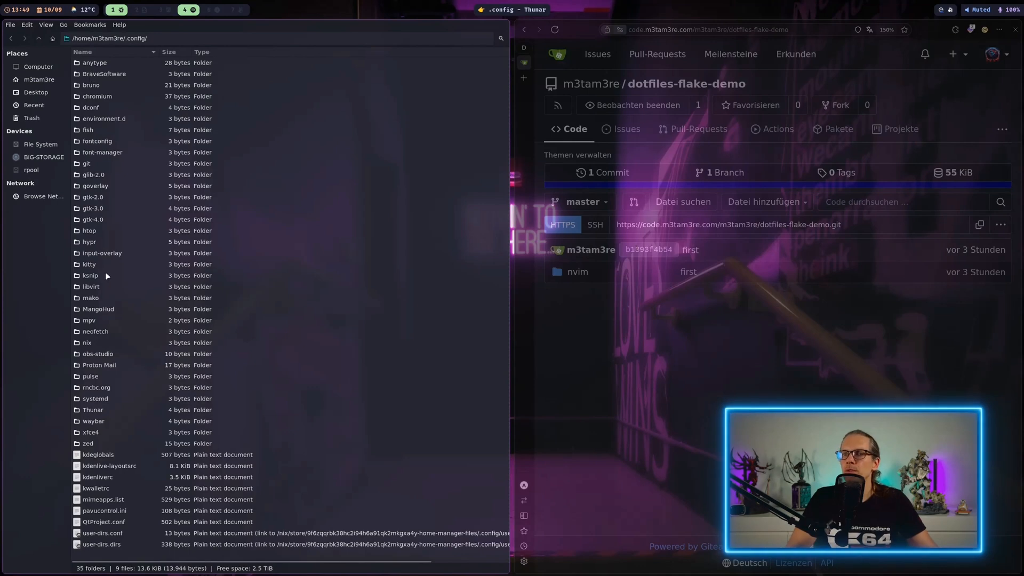
mouse_move(483, 312)
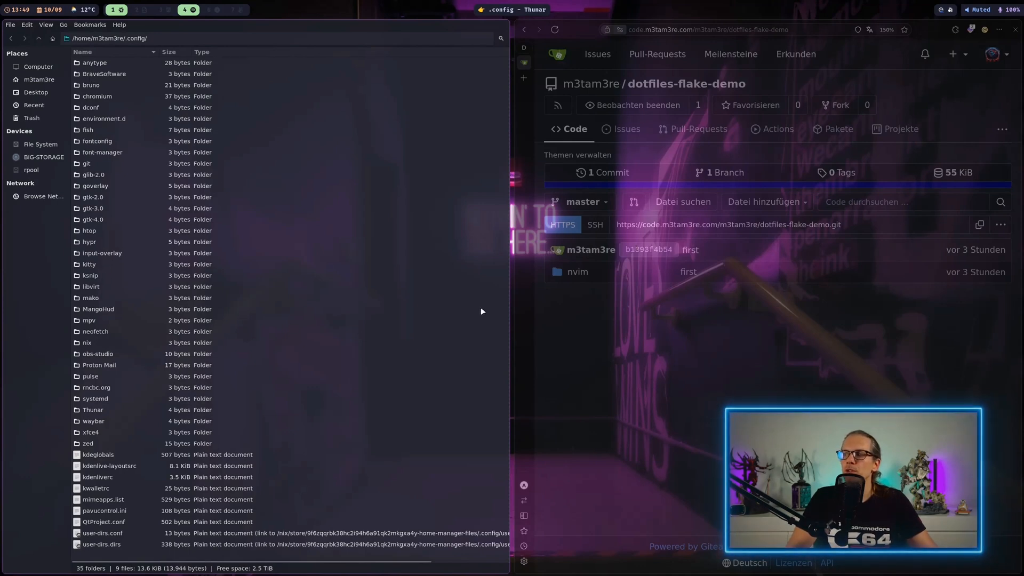
Show the host's .config folder in Thunar beside the Gitea repository page
left_click(577, 271)
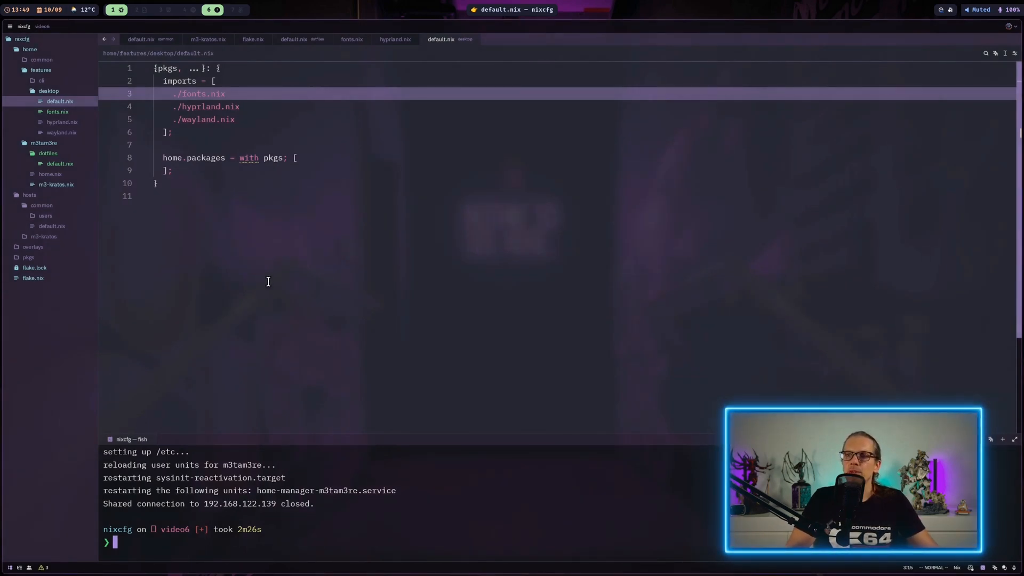
mouse_move(174, 211)
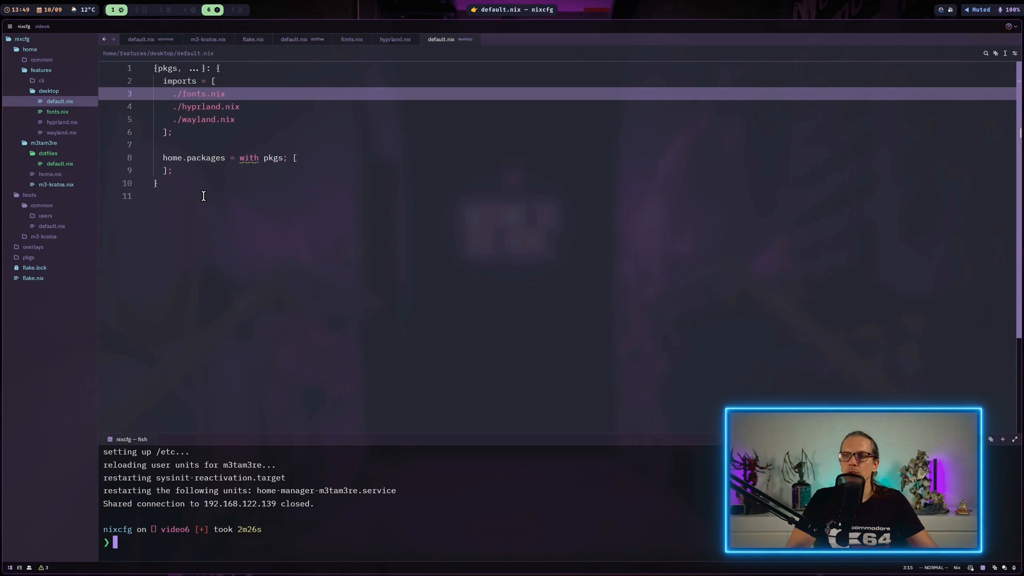
Create a new bat.nix file in the dotfiles folder and open it
left_click(48, 153)
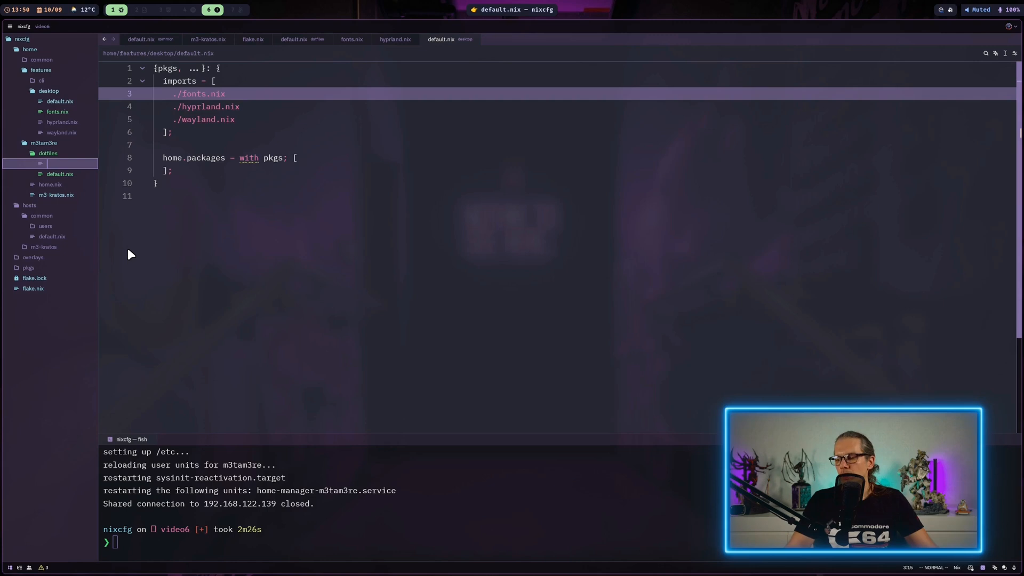
type("bat.nix")
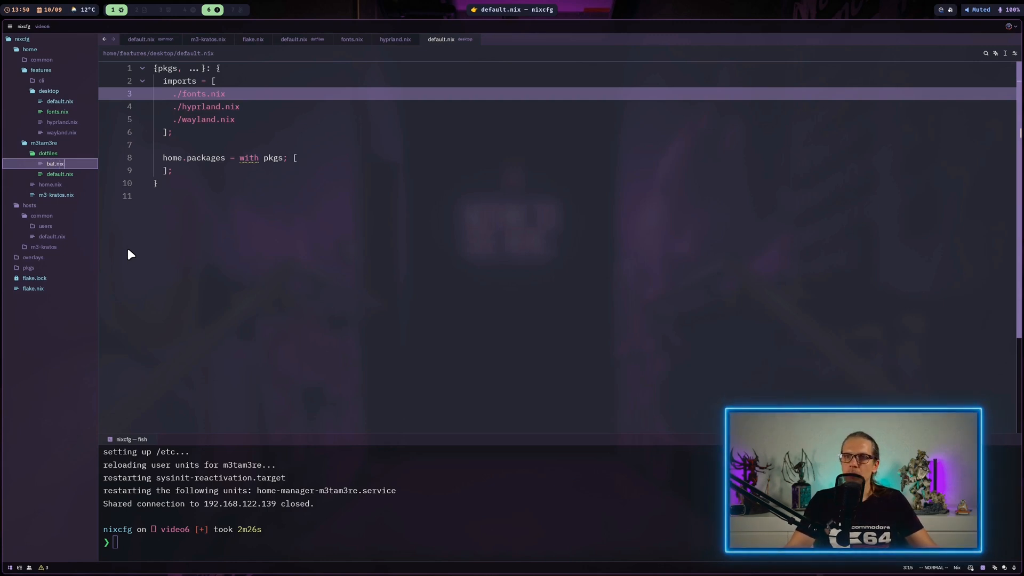
left_click(55, 163)
type("ho")
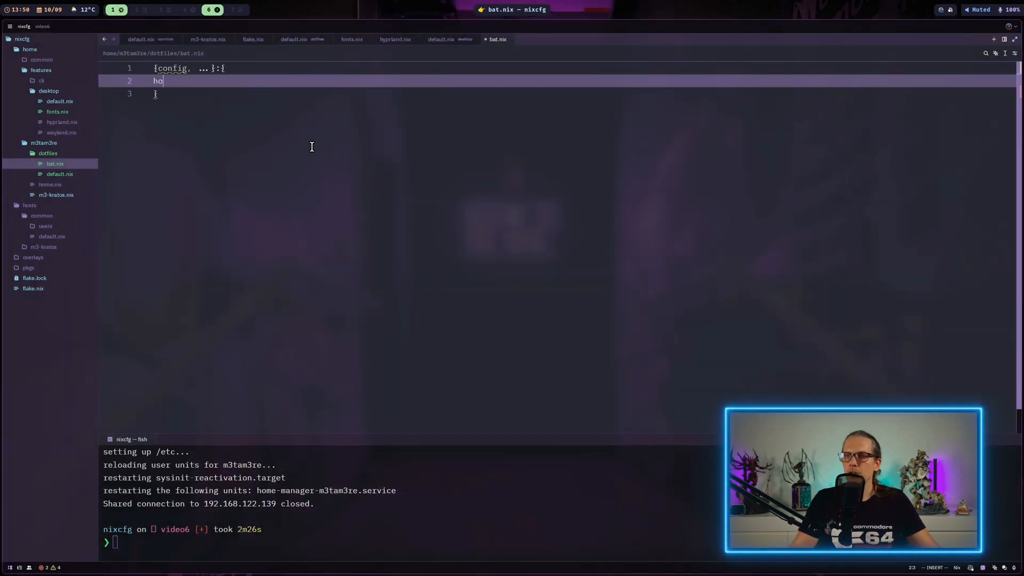
Write home.file.".config/bat/config".text with Dracula theme and numbers,changes,header style
type("me.")
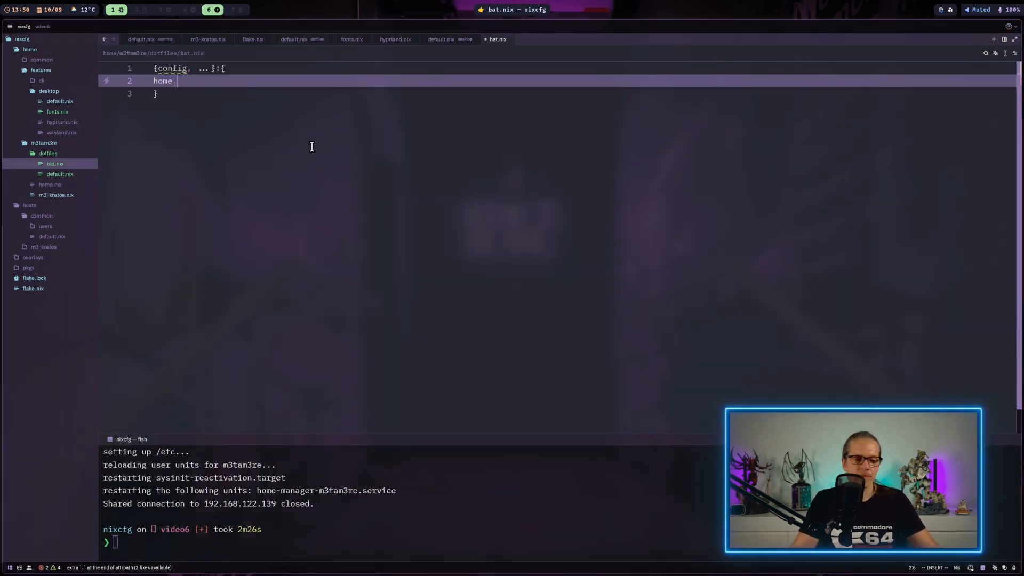
type("file.\"")
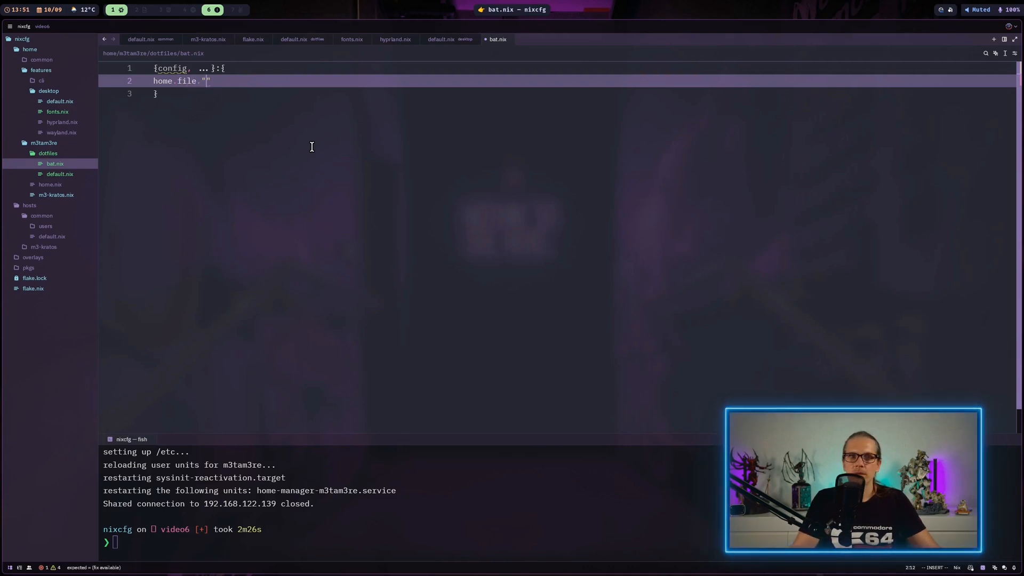
type(".con")
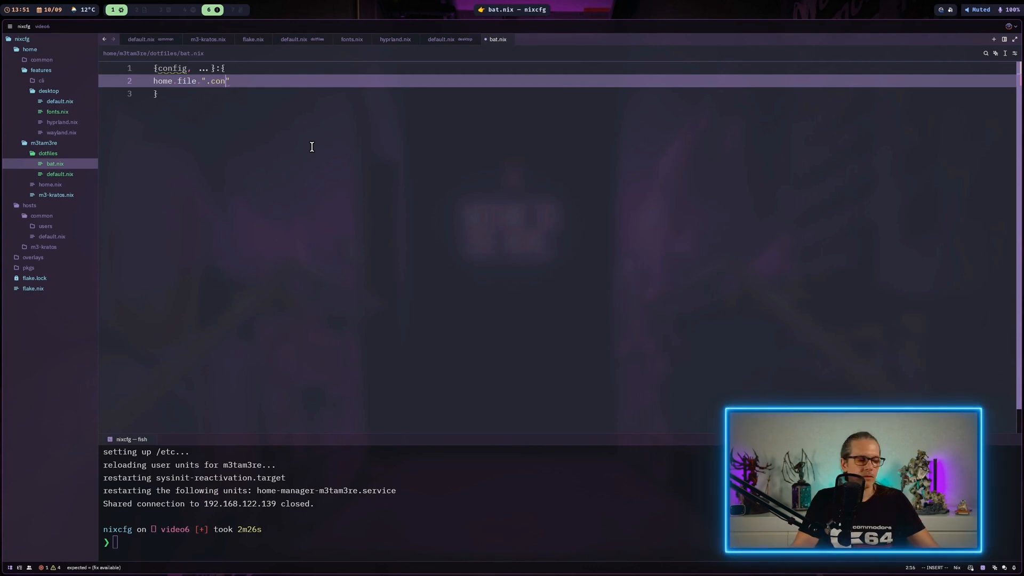
type("fig")
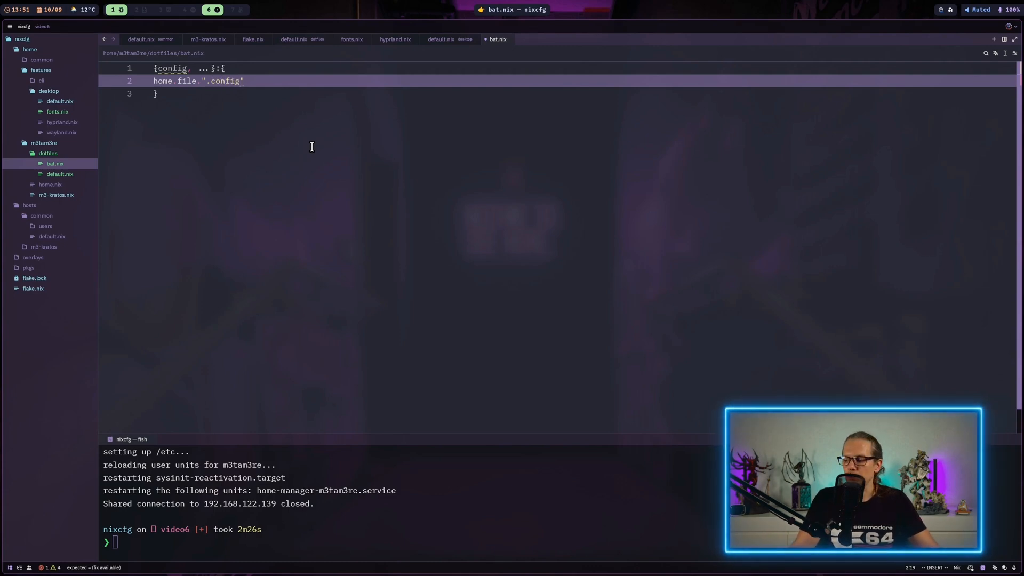
type("/")
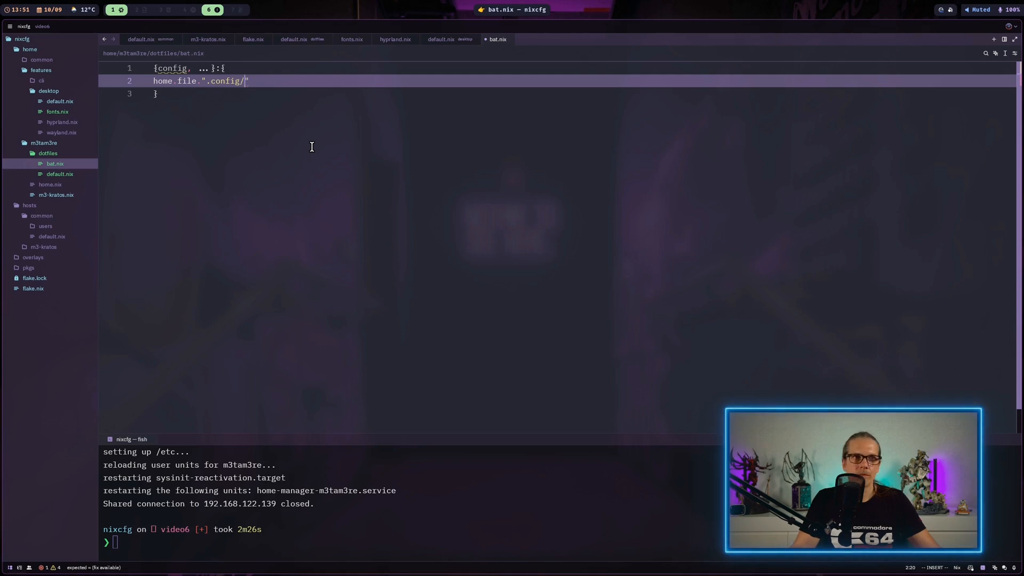
type("bat")
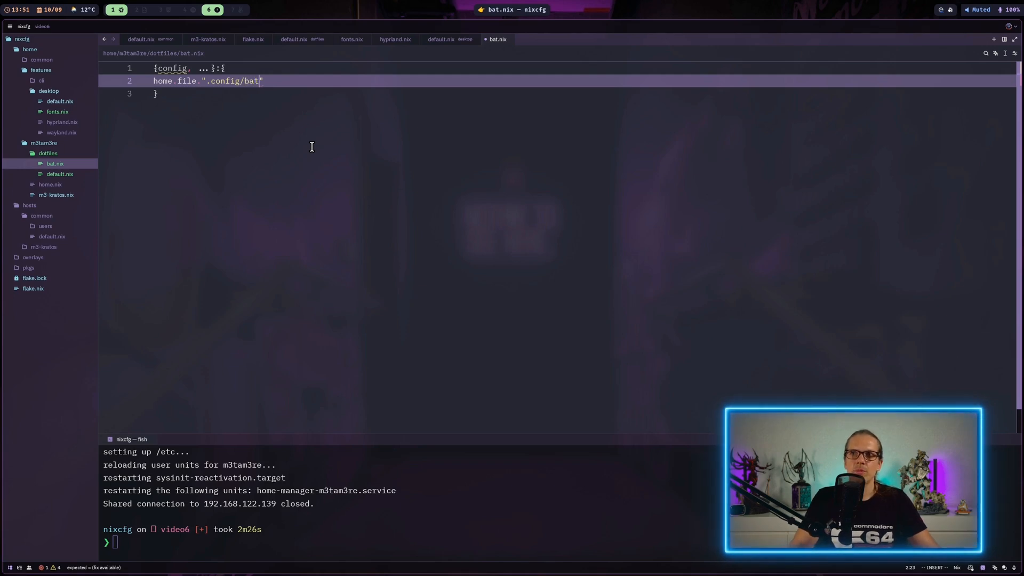
type("/config")
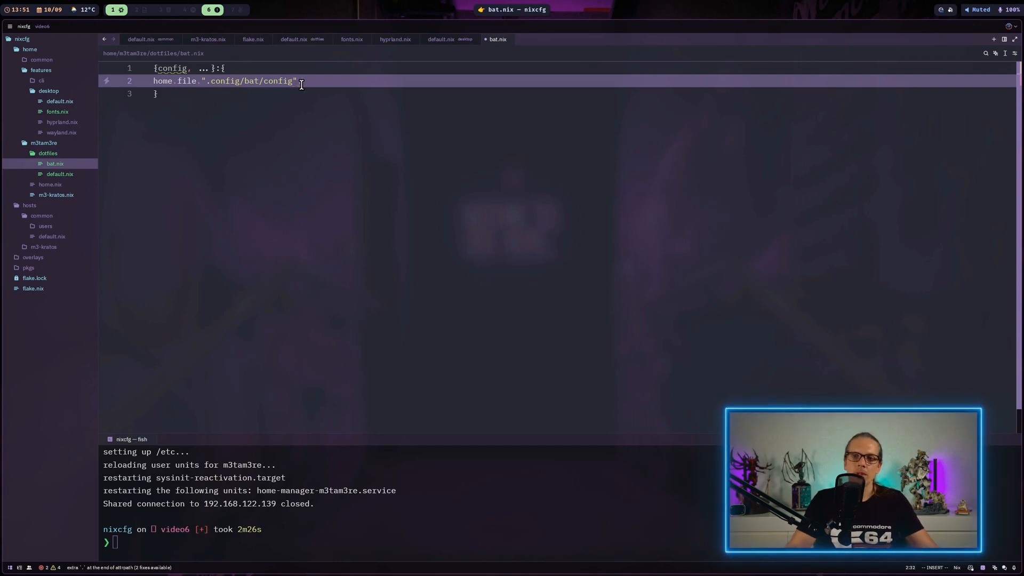
type(".text")
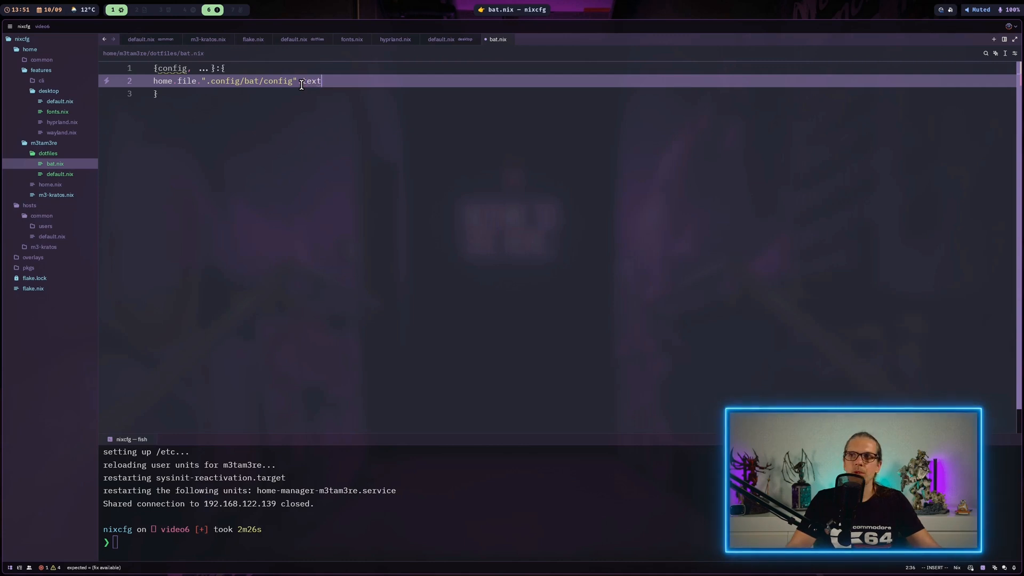
type("=")
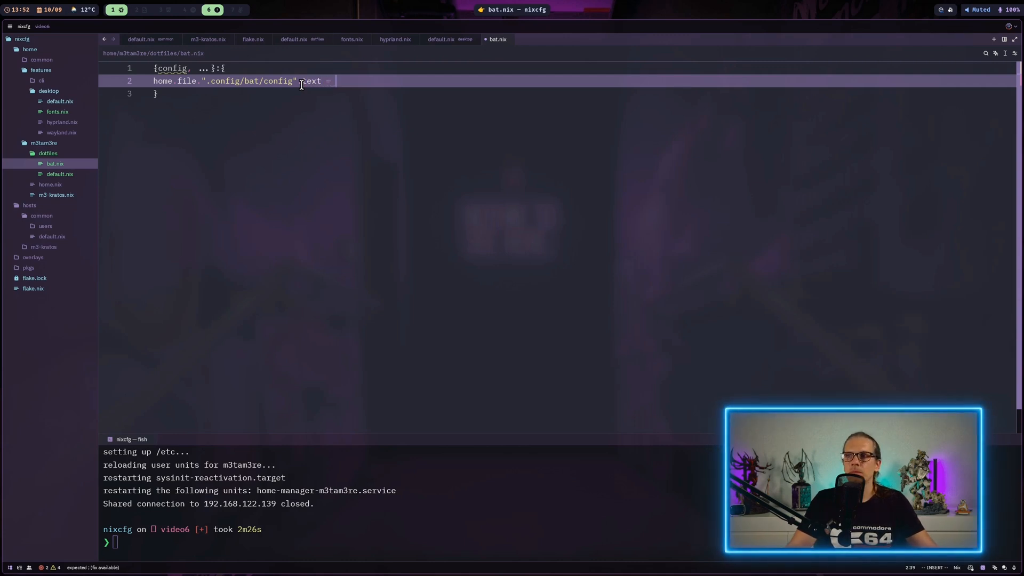
type("'''")
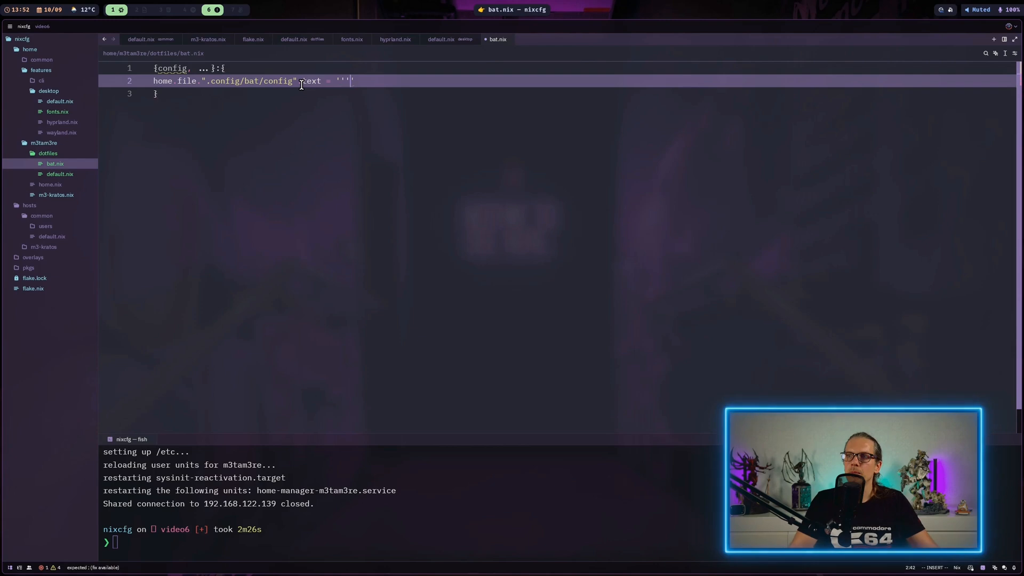
type(";")
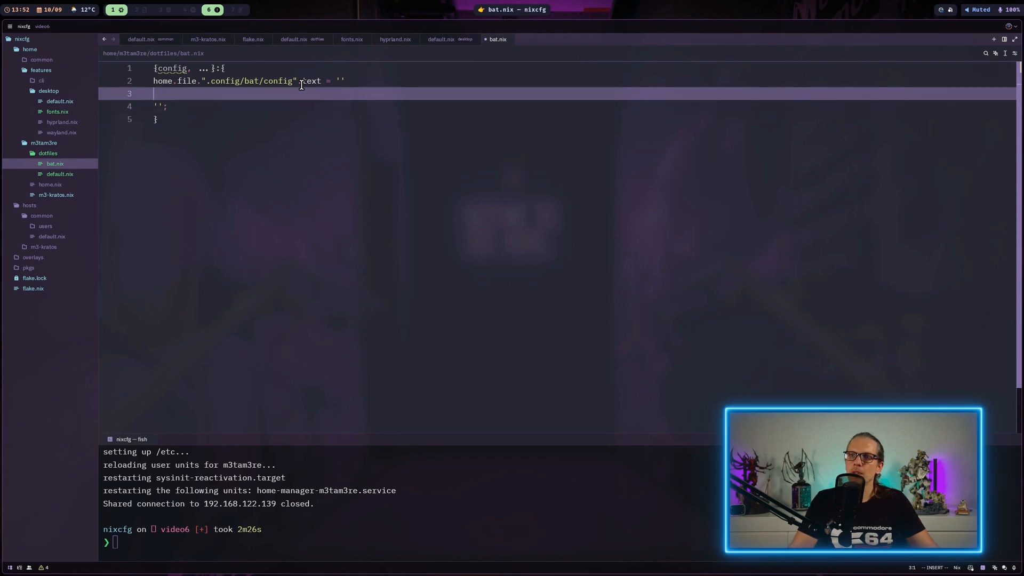
key("Escape")
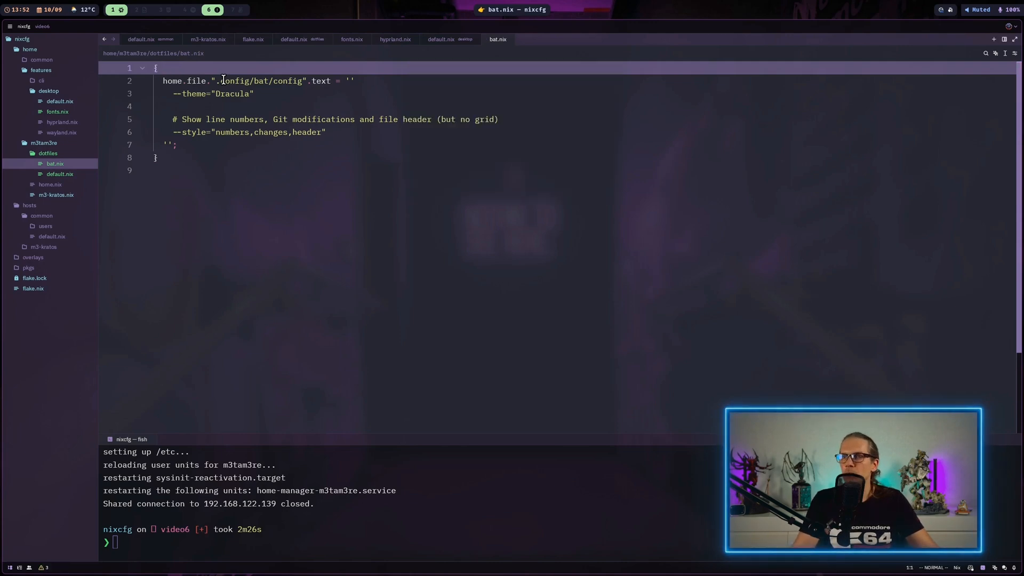
left_click(60, 173)
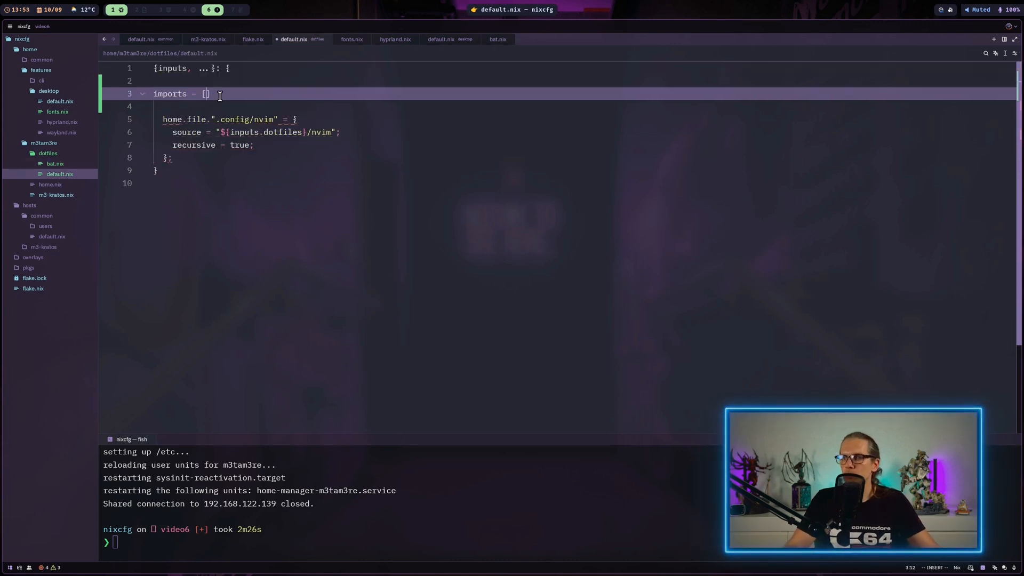
Add ./bat.nix to the imports list in dotfiles/default.nix and save
type(";")
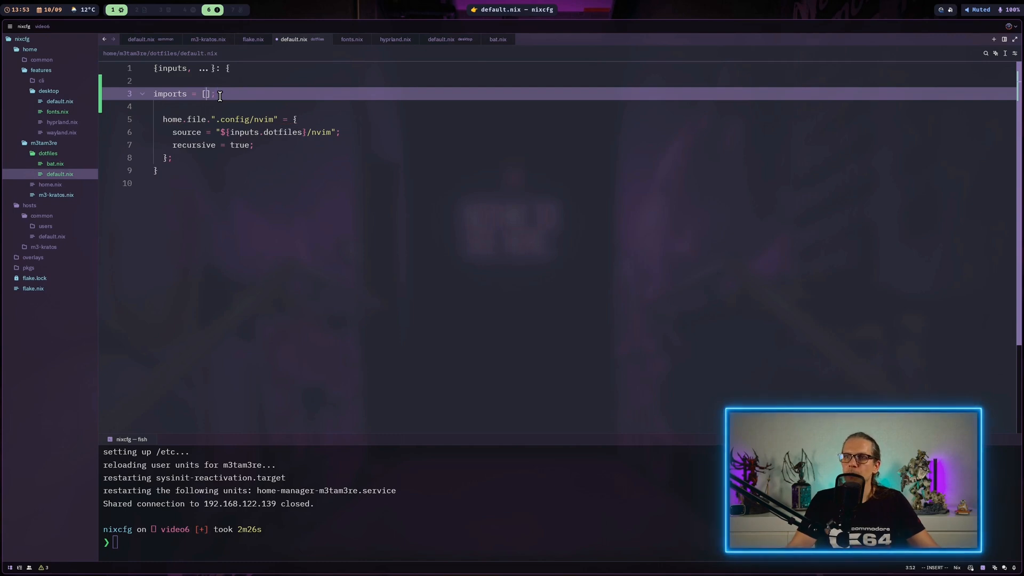
key("Enter")
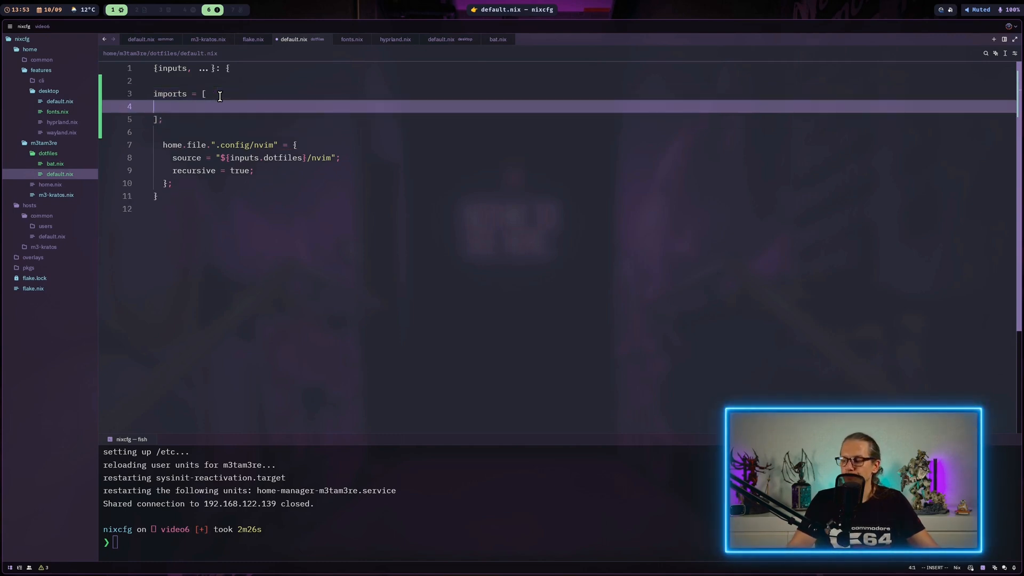
type("./ba")
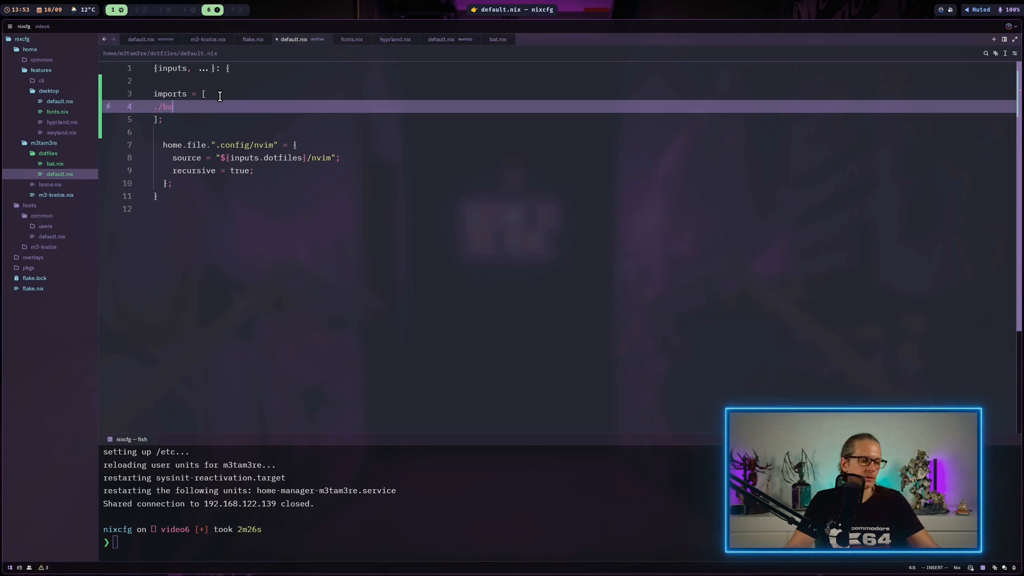
type("t.nix")
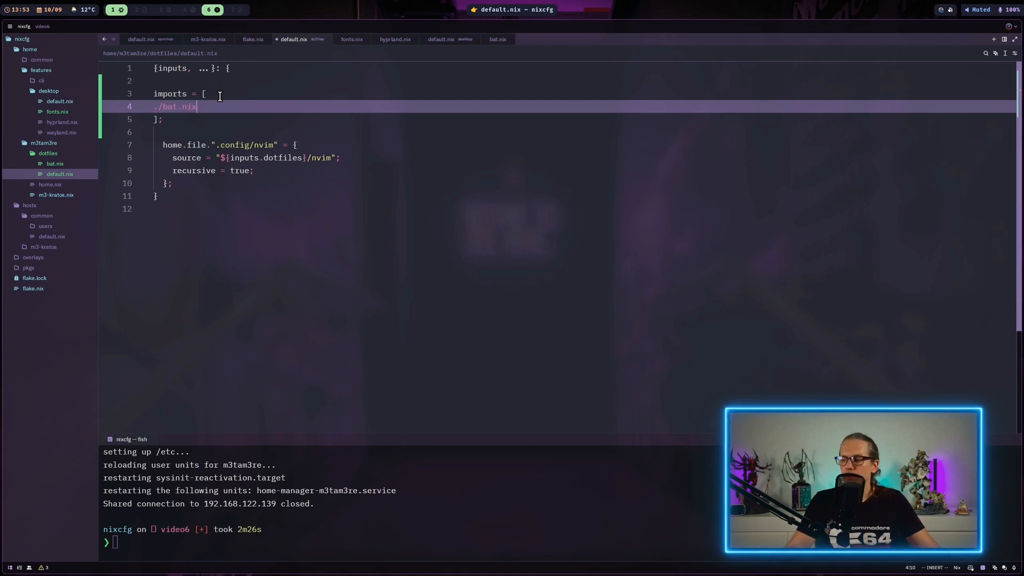
key("ctrl+shift+p")
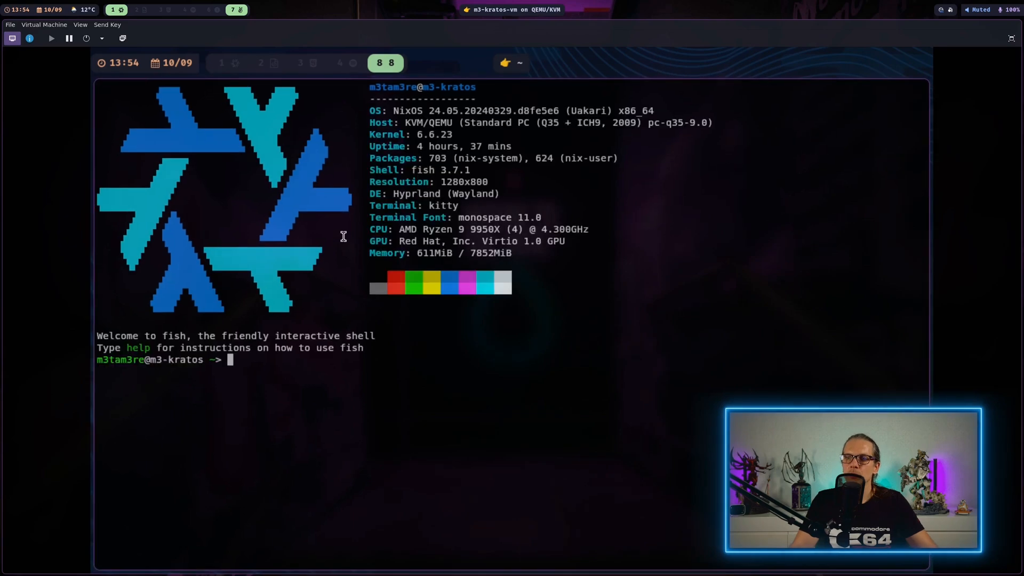
Run 'bat .config/nvim/init.lua' in the VM and scroll through the rendered output
type("bat .config/nvim/init.lua")
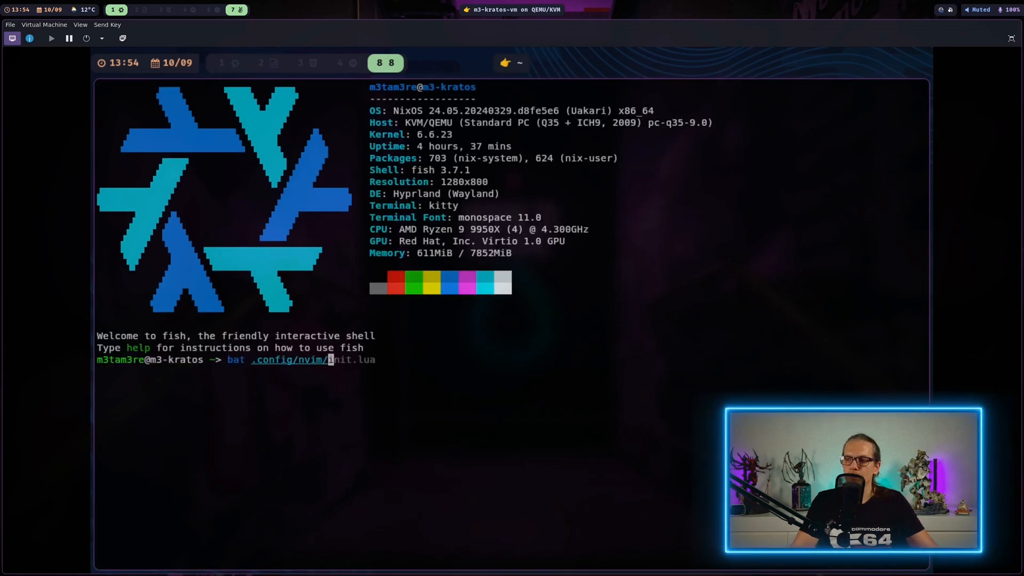
key("End")
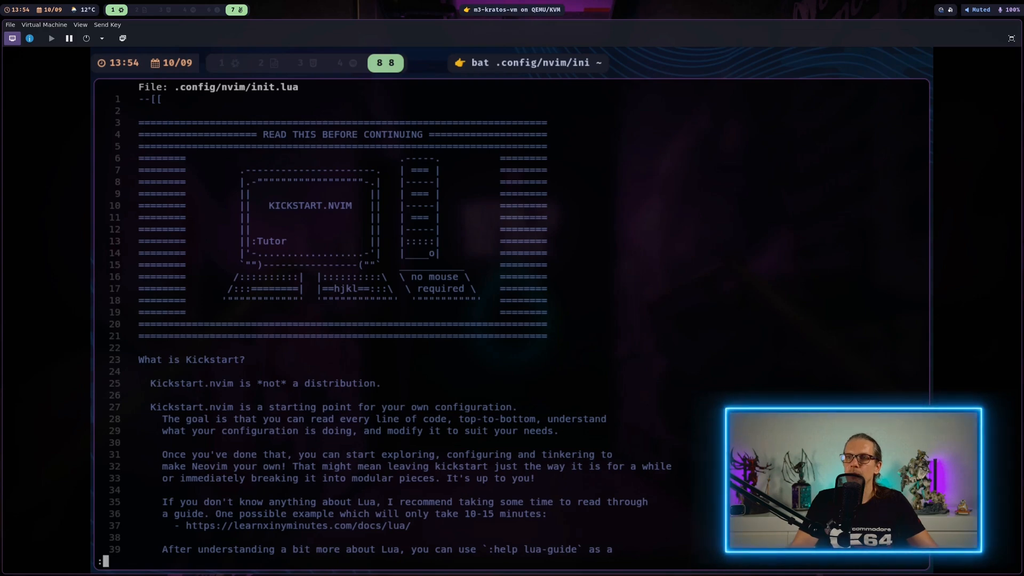
scroll("down", 3)
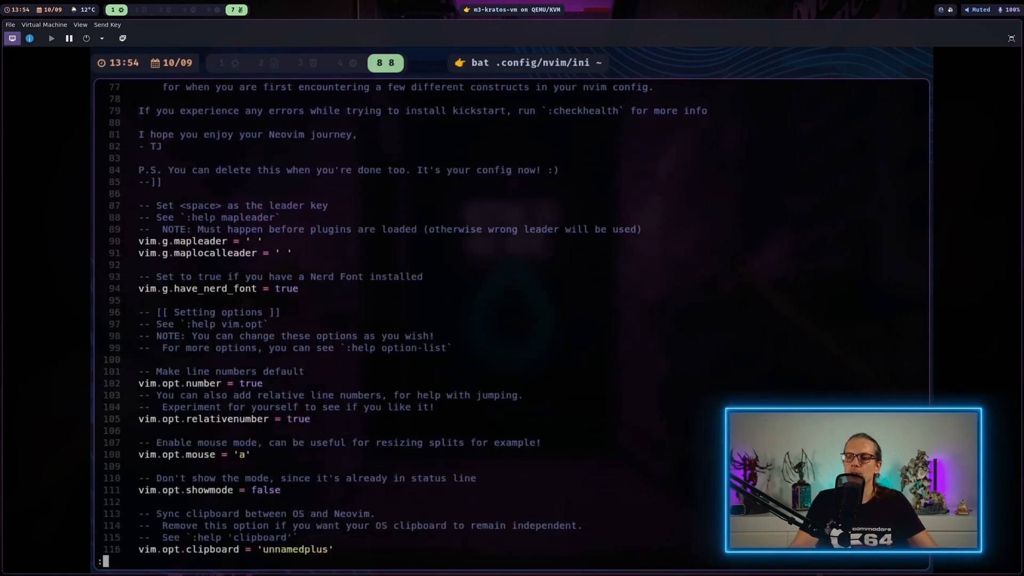
scroll("down", 3)
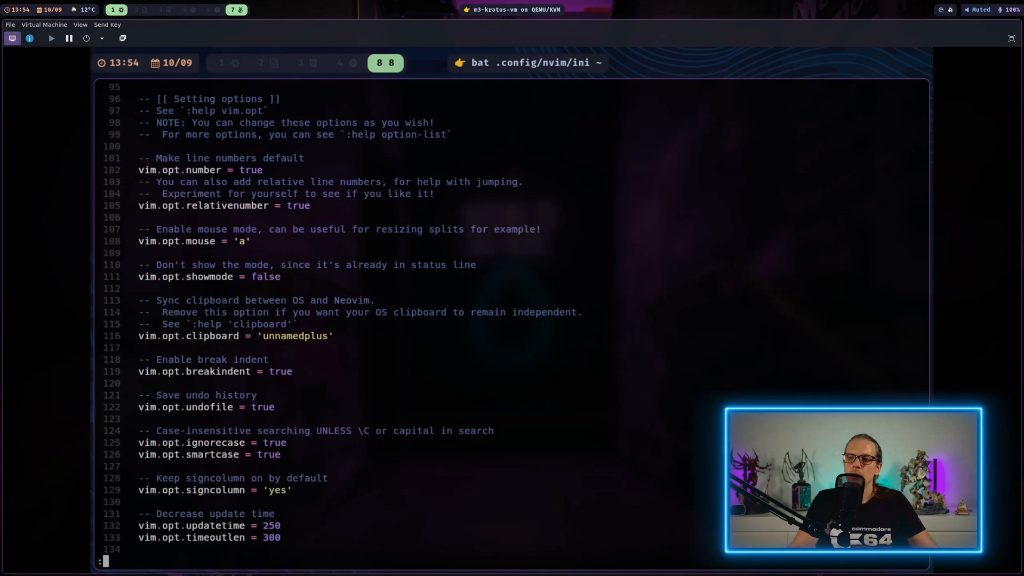
scroll("down", 3)
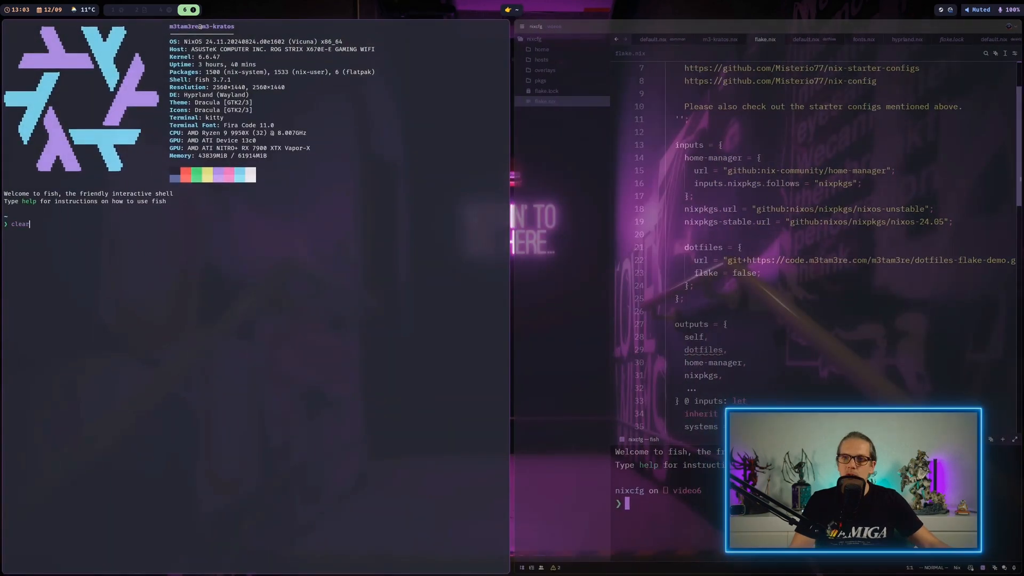
Add a 'Tes' line to the config in nvim, then type git push -u origin master
key("Return")
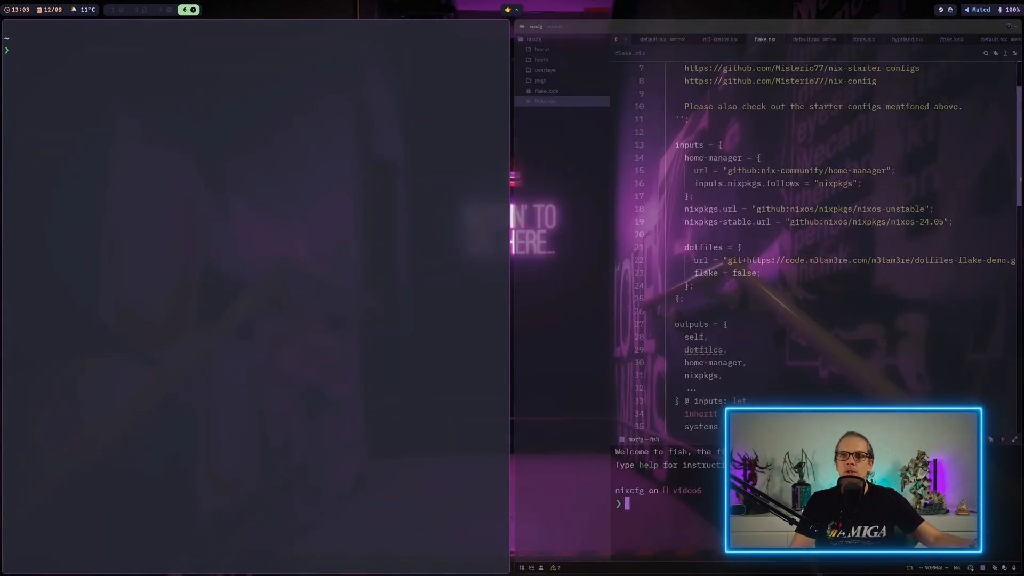
type("nvim /home/m3tam3re/waybar/config.jsonc")
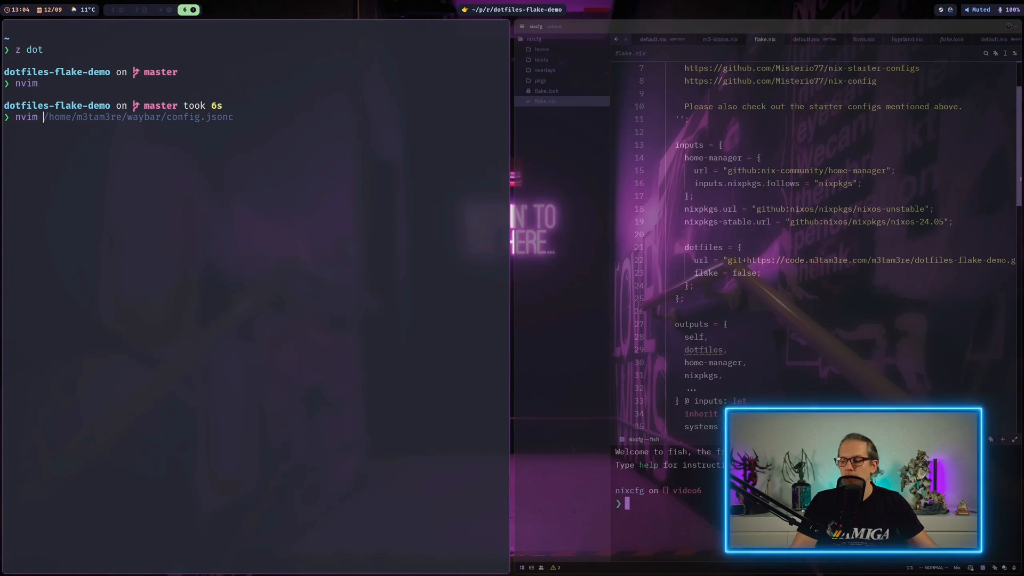
key("Enter")
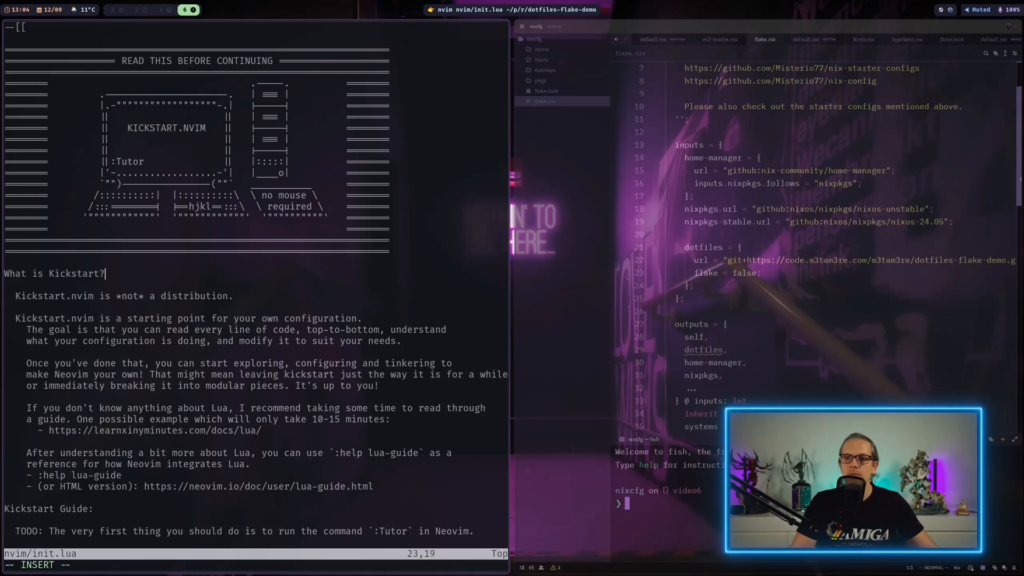
type("Tes")
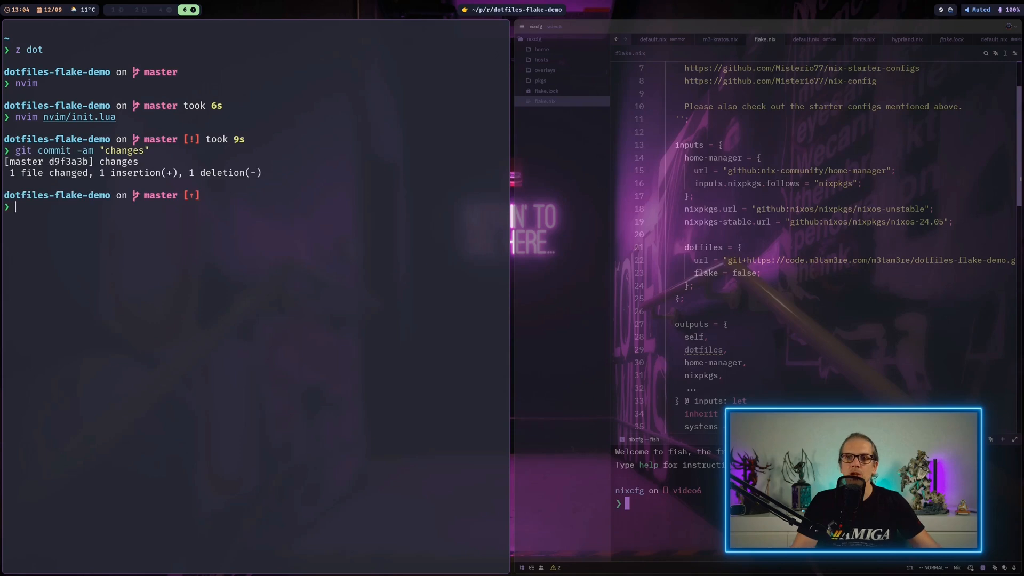
type("git push -u origin master")
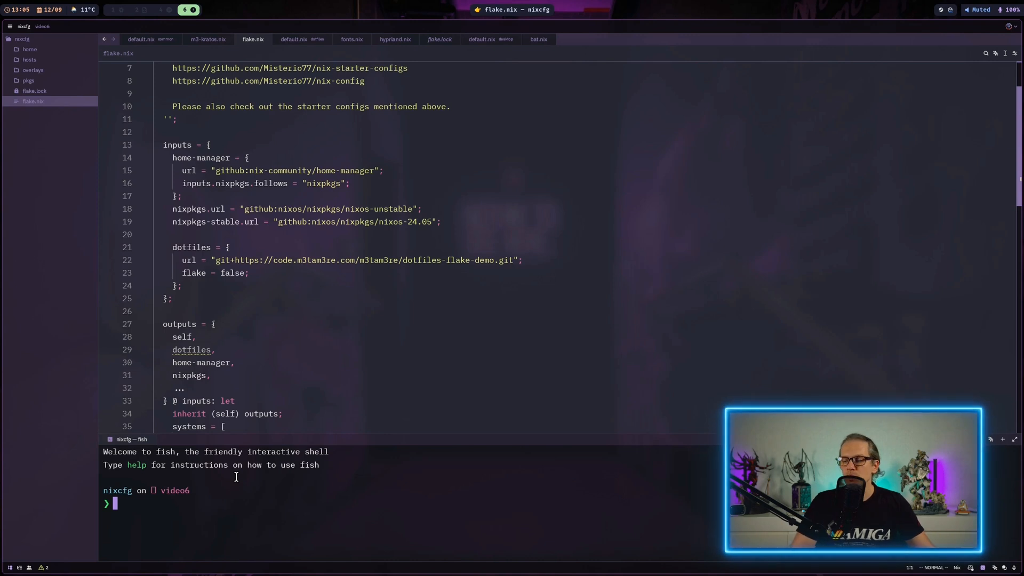
Update the flake's dotfiles input with 'nix flake lock --update-input dotfiles'
type("nix flake lock --update-input dotfiles")
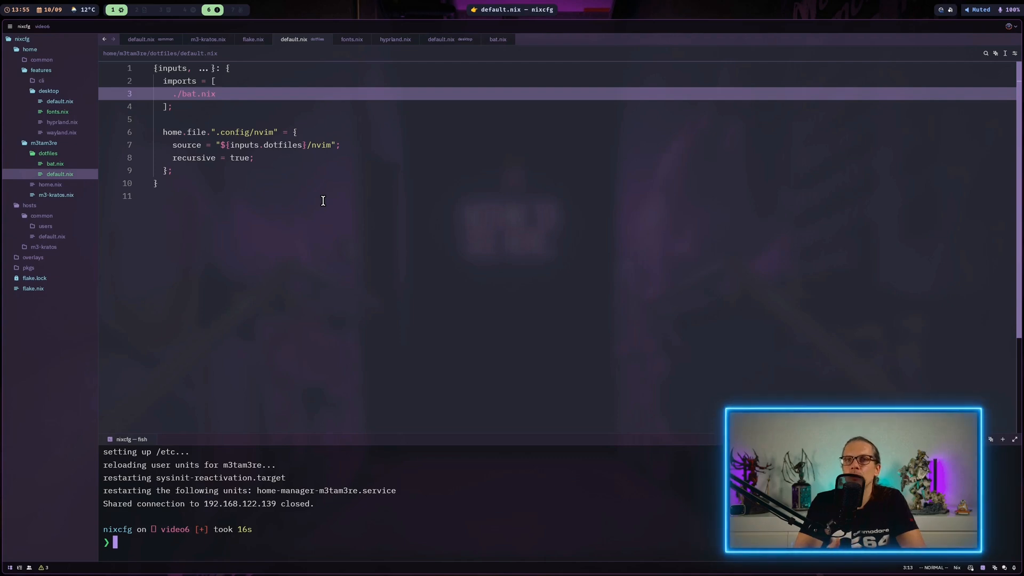
Open hyprland.nix, then wayland.nix, and scroll through waybar's Dracula styles and mainbar settings
left_click(395, 39)
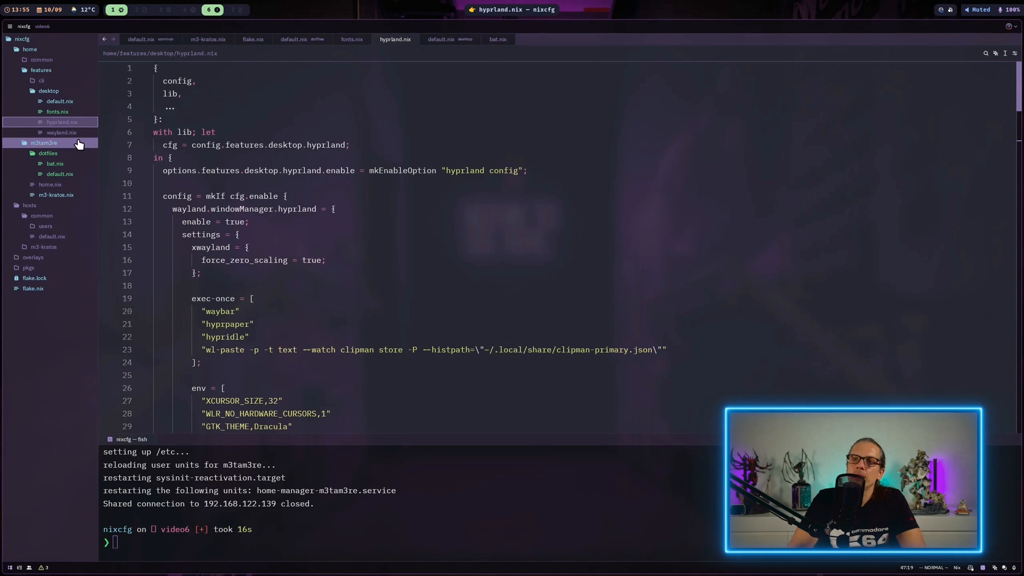
left_click(61, 132)
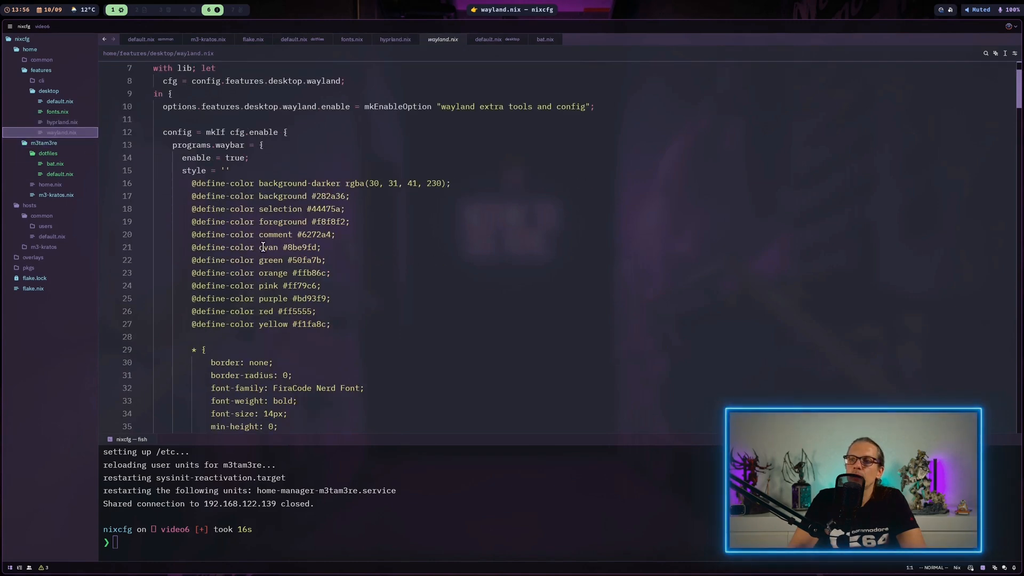
mouse_move(357, 250)
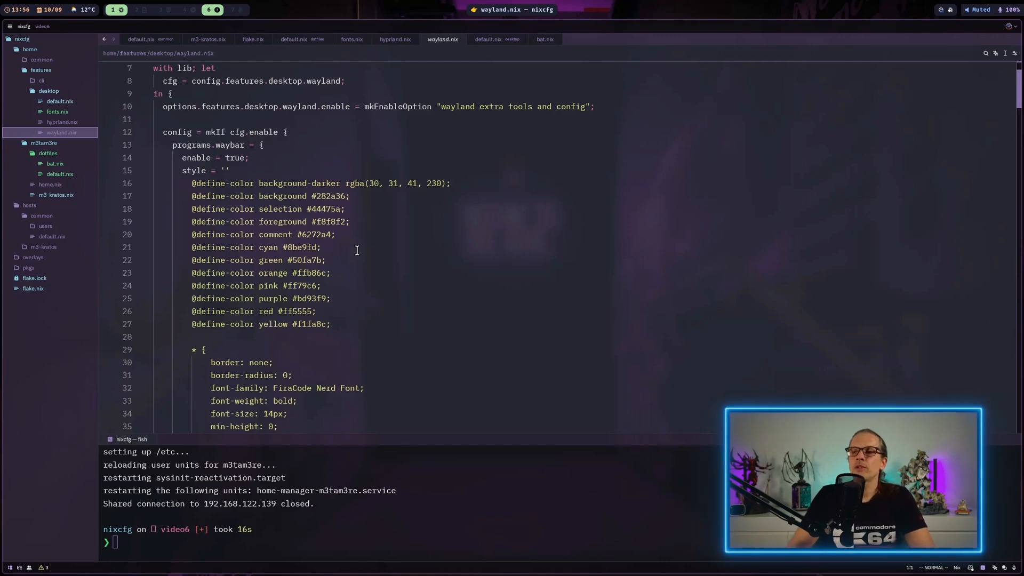
scroll("down", 3)
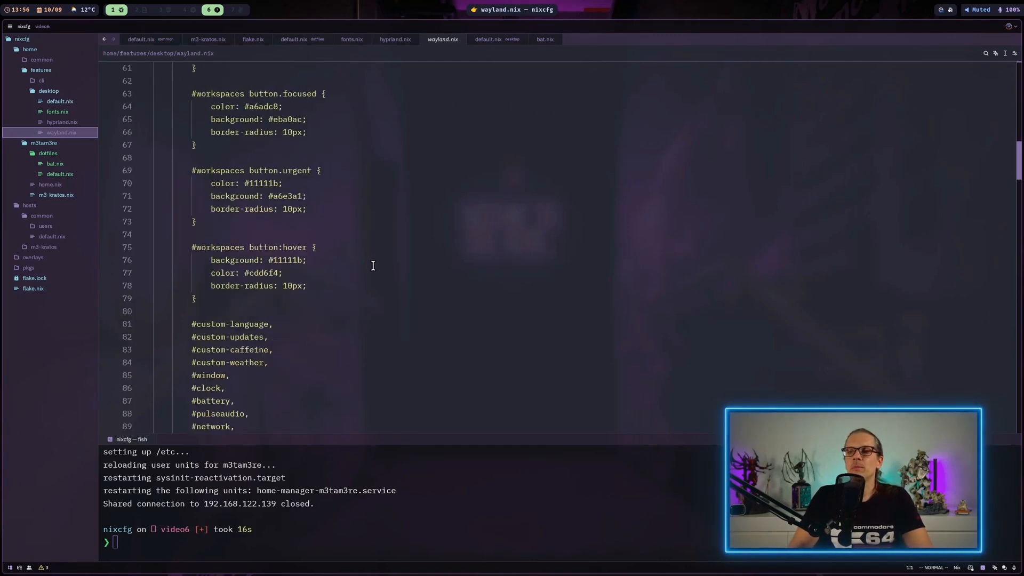
scroll("down", 3)
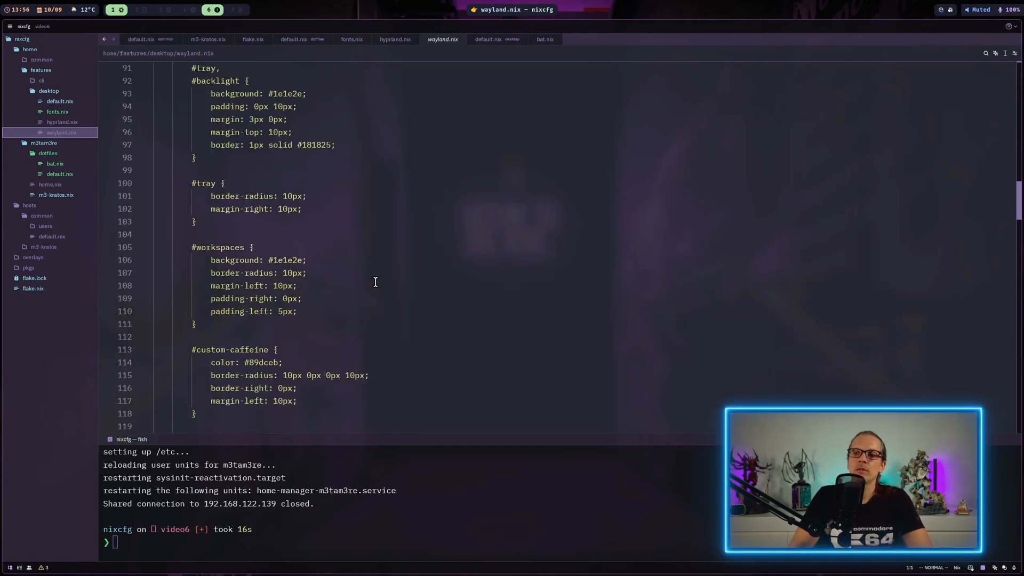
scroll("down", 3)
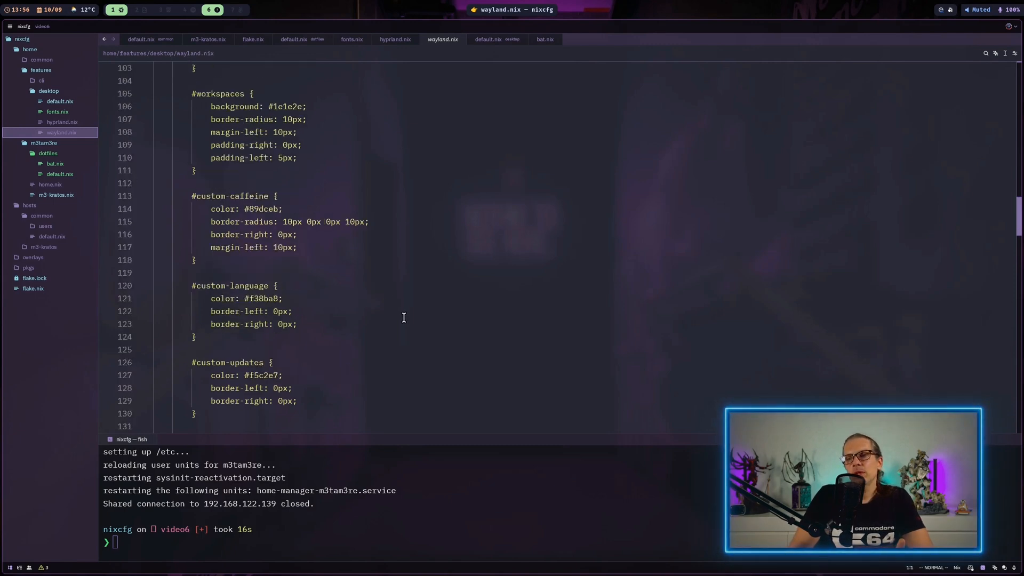
scroll("down", 3)
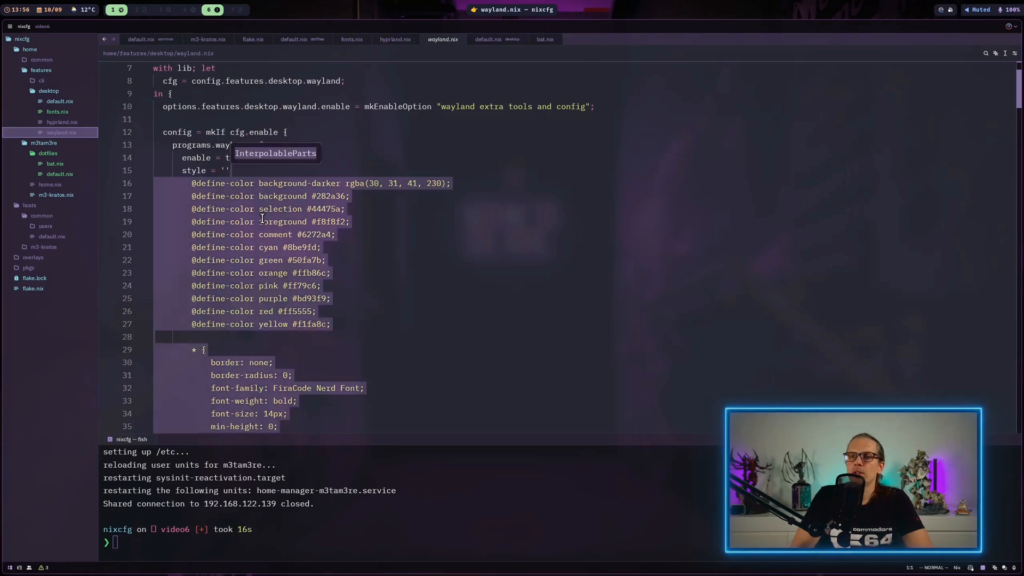
scroll("down", 3)
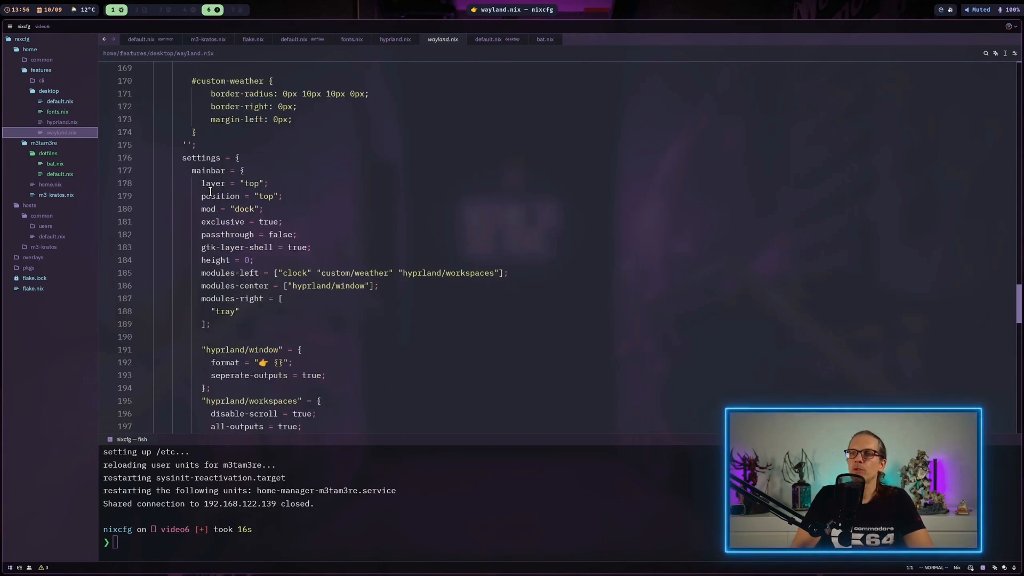
Revisit hyprland.nix, dotfiles/default.nix and bat.nix with its Dracula settings
left_click(395, 39)
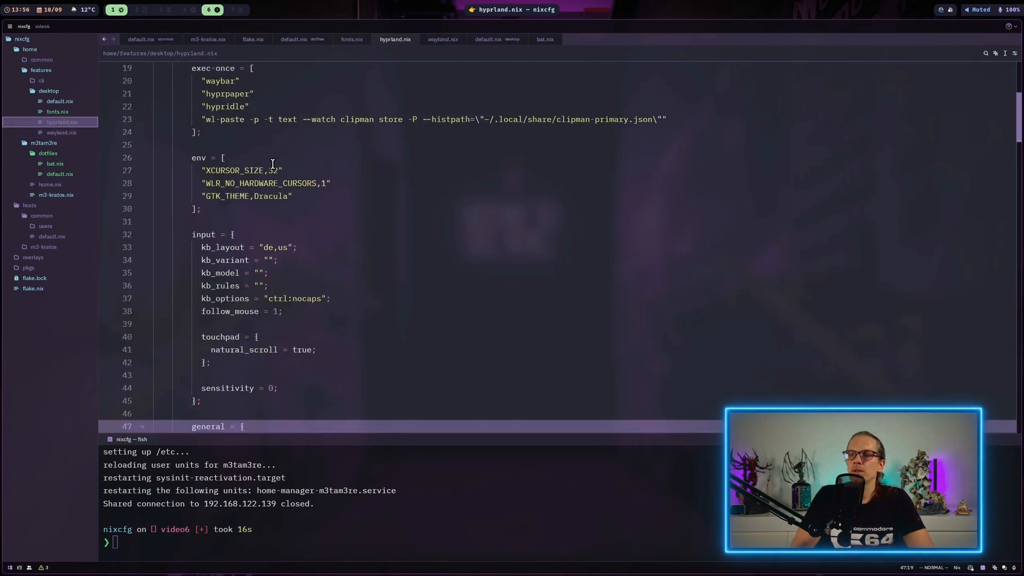
mouse_move(327, 303)
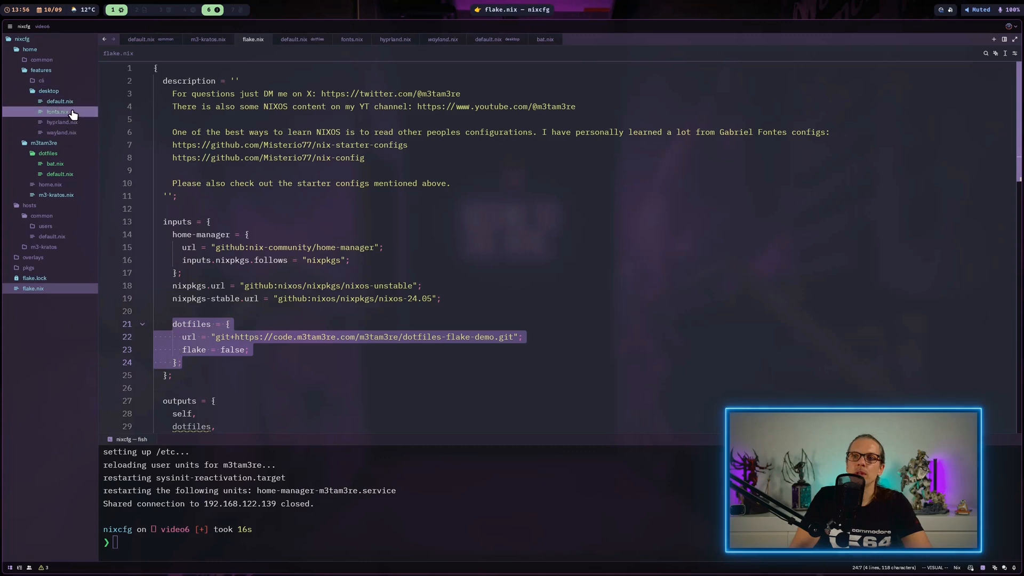
left_click(60, 174)
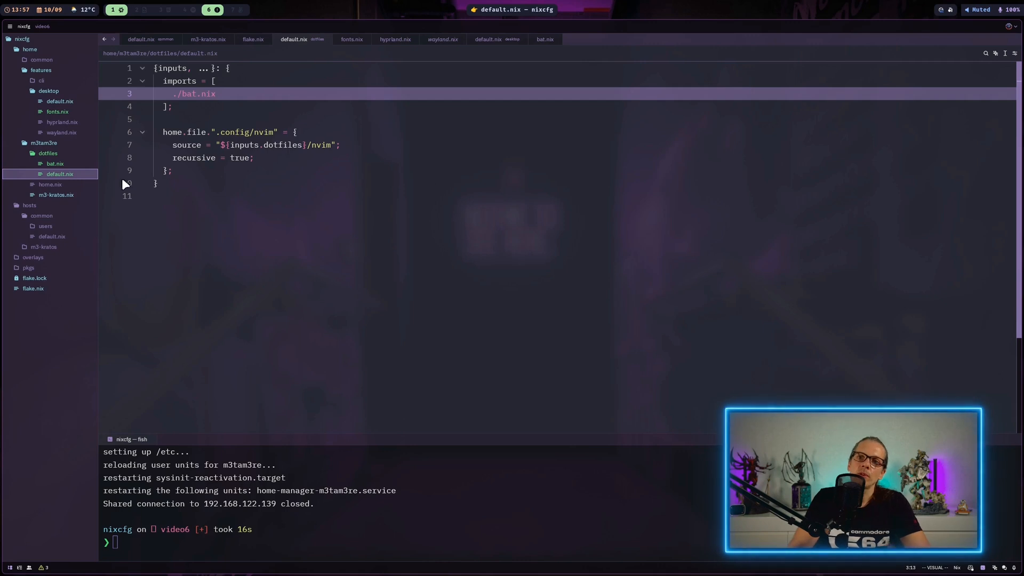
left_click(54, 163)
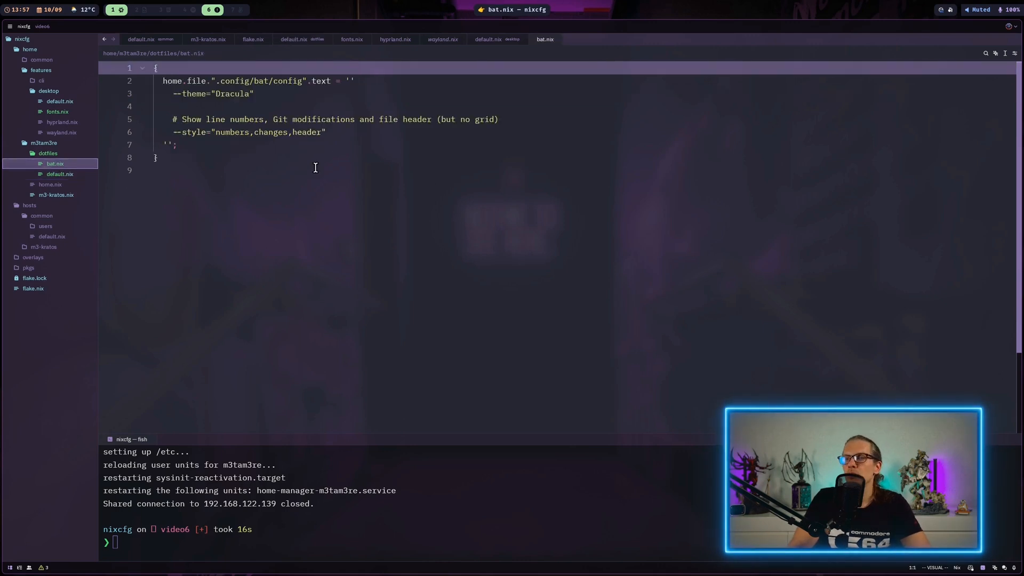